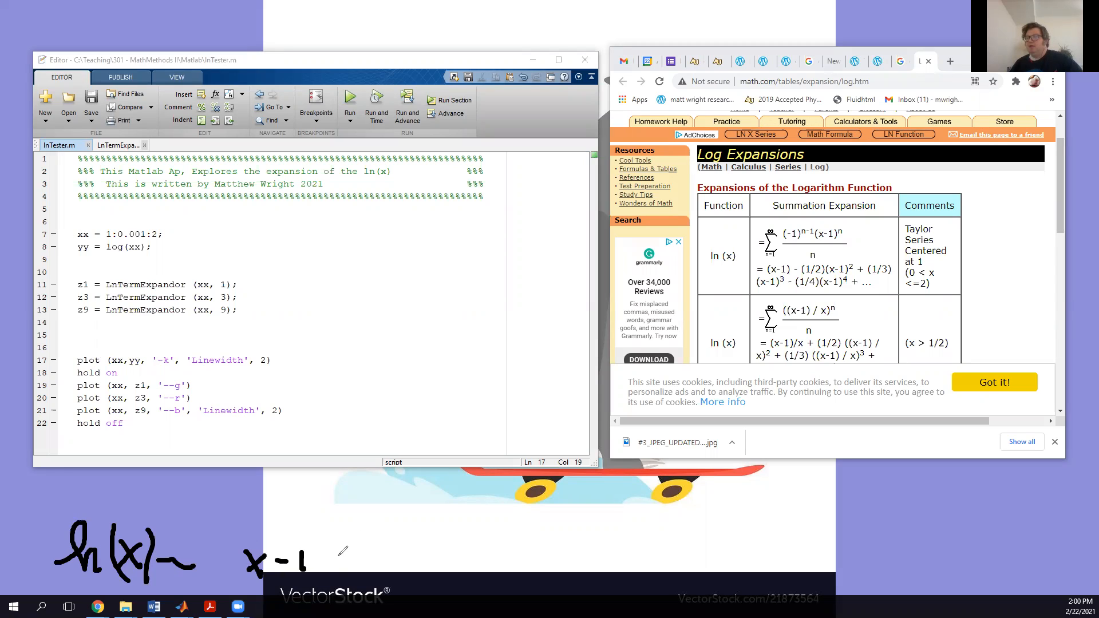
Comment out lines 11–13 and 18–22 of lnTester.m, the LnTermExpandor calls and overlay plots
{"action": "left_click_drag", "start_coordinate": [330, 557], "coordinate": [357, 557]}
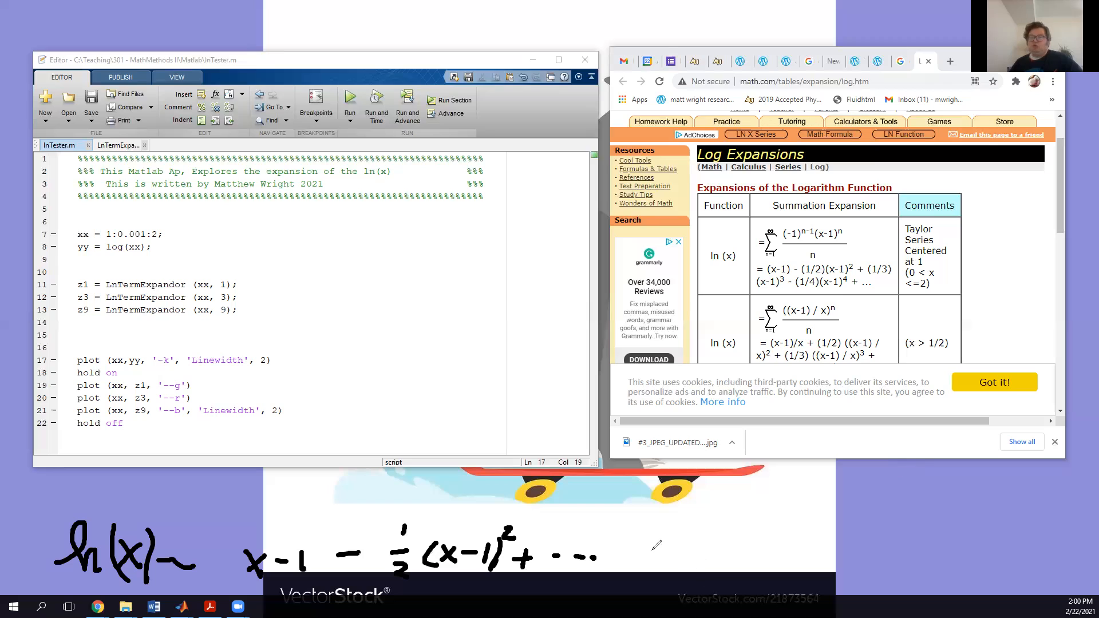
{"action": "mouse_move", "coordinate": [647, 543]}
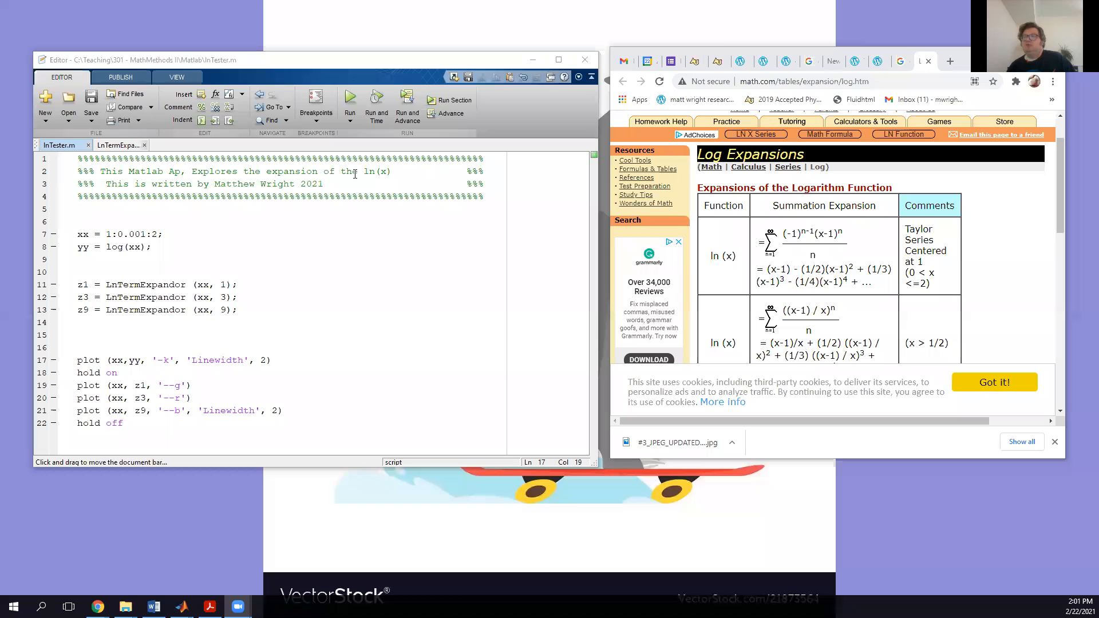
{"action": "left_click_drag", "start_coordinate": [77, 284], "coordinate": [237, 310]}
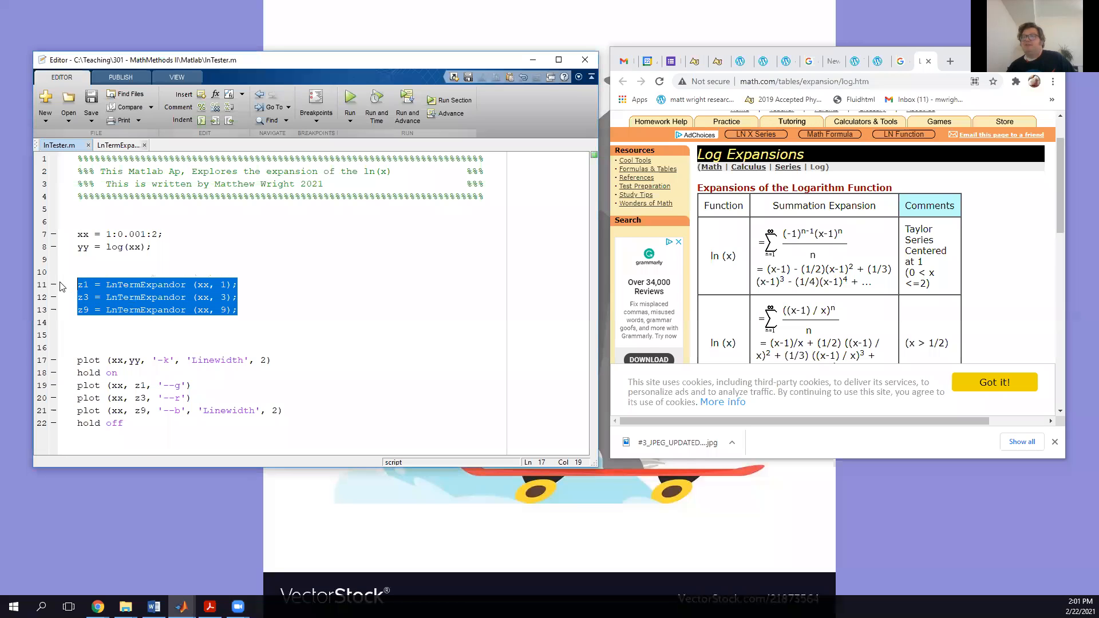
{"action": "left_click", "coordinate": [237, 297]}
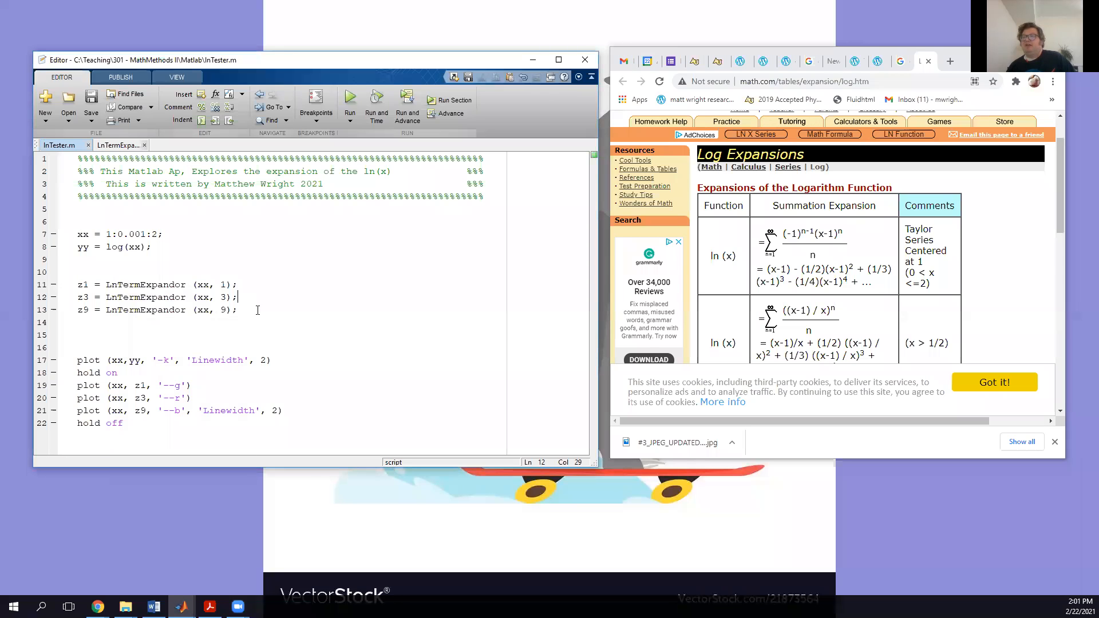
{"action": "right_click", "coordinate": [160, 297]}
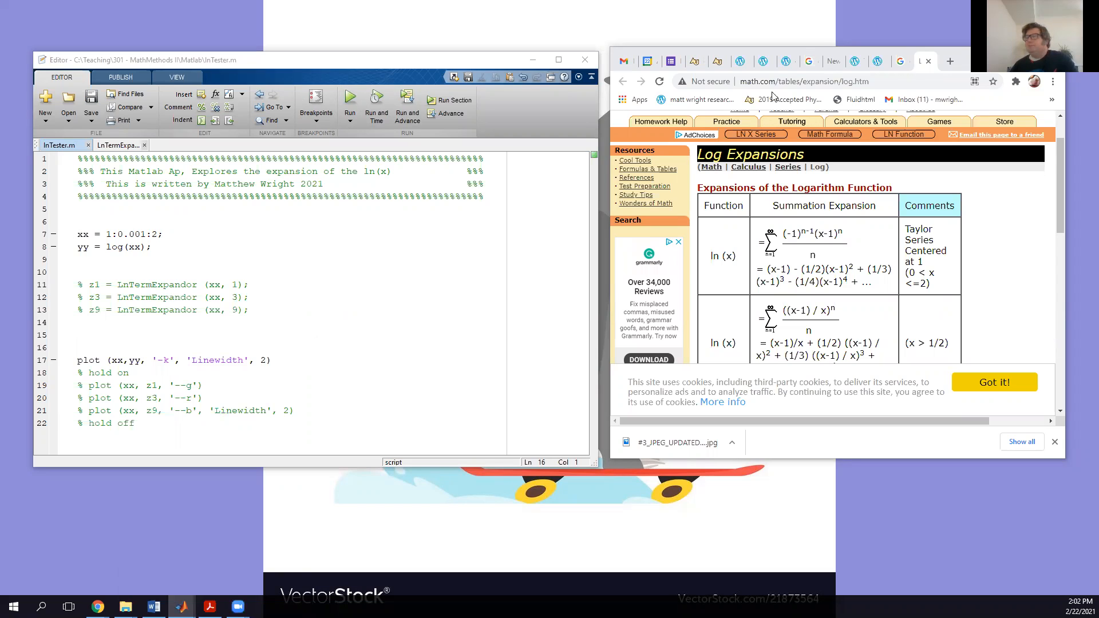
Run lnTester.m to plot log(x) rising from 0 to about 0.7 over x = 1 to 2
{"action": "left_click", "coordinate": [350, 100]}
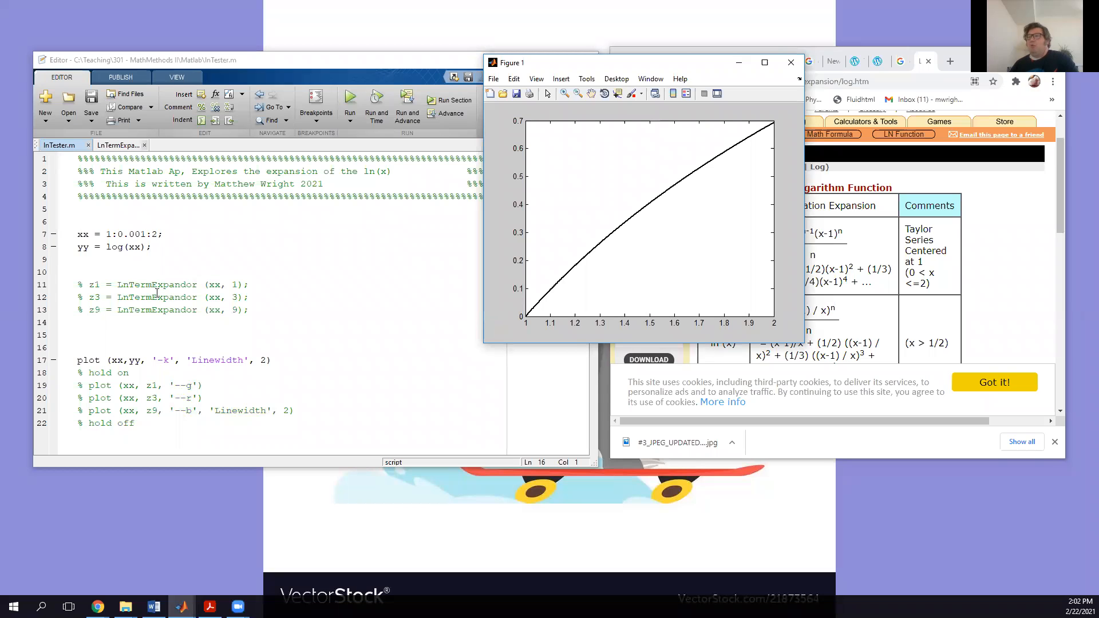
{"action": "mouse_move", "coordinate": [529, 322]}
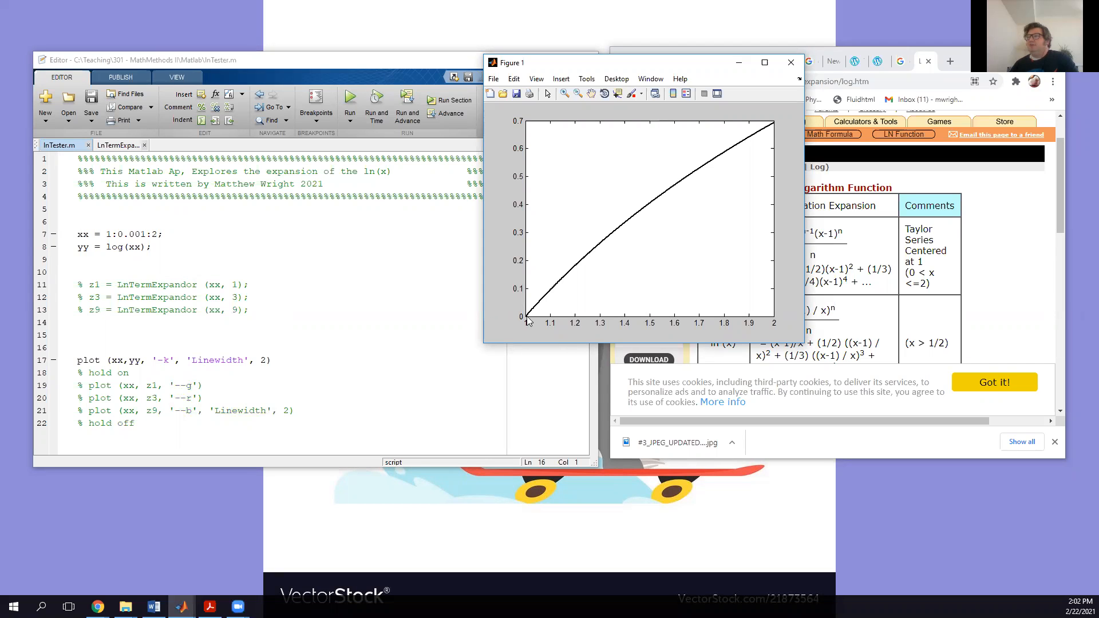
{"action": "mouse_move", "coordinate": [629, 254]}
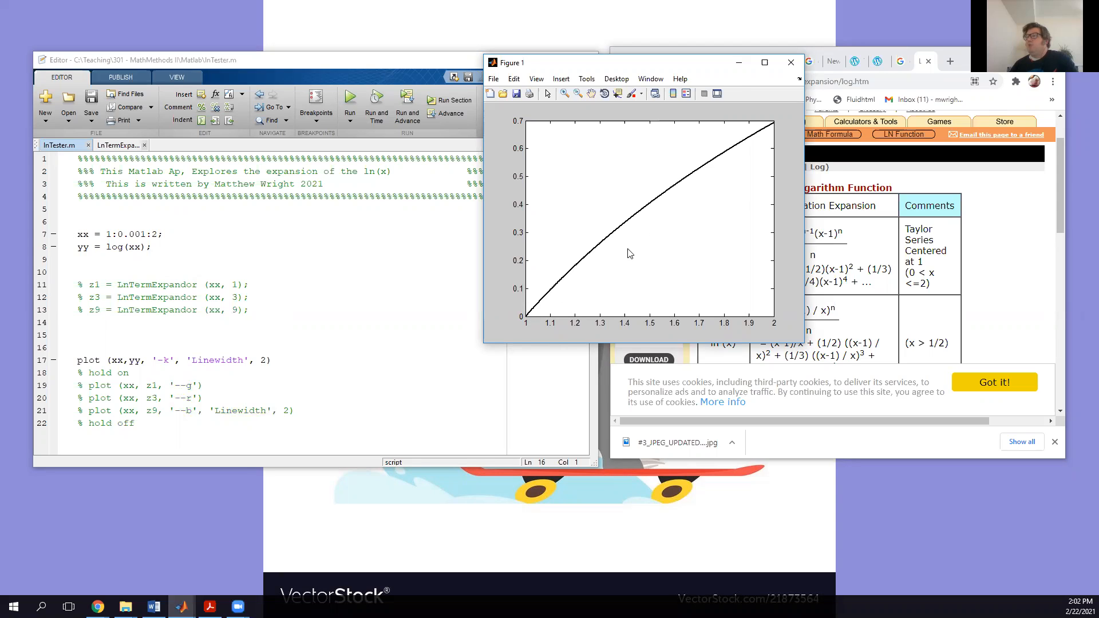
{"action": "mouse_move", "coordinate": [781, 140]}
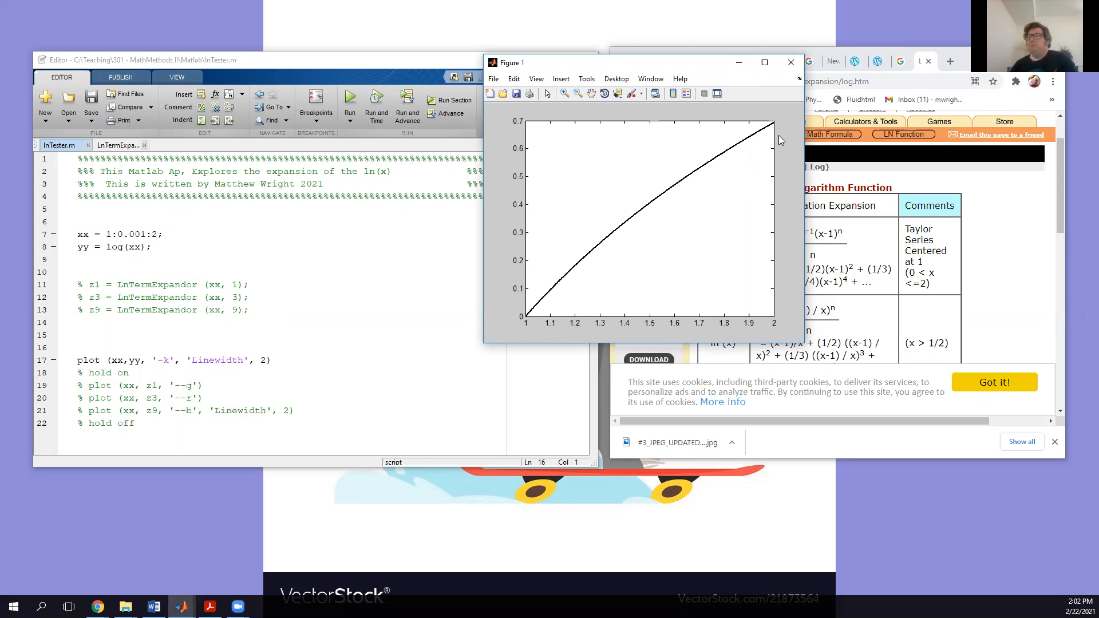
{"action": "mouse_move", "coordinate": [758, 154]}
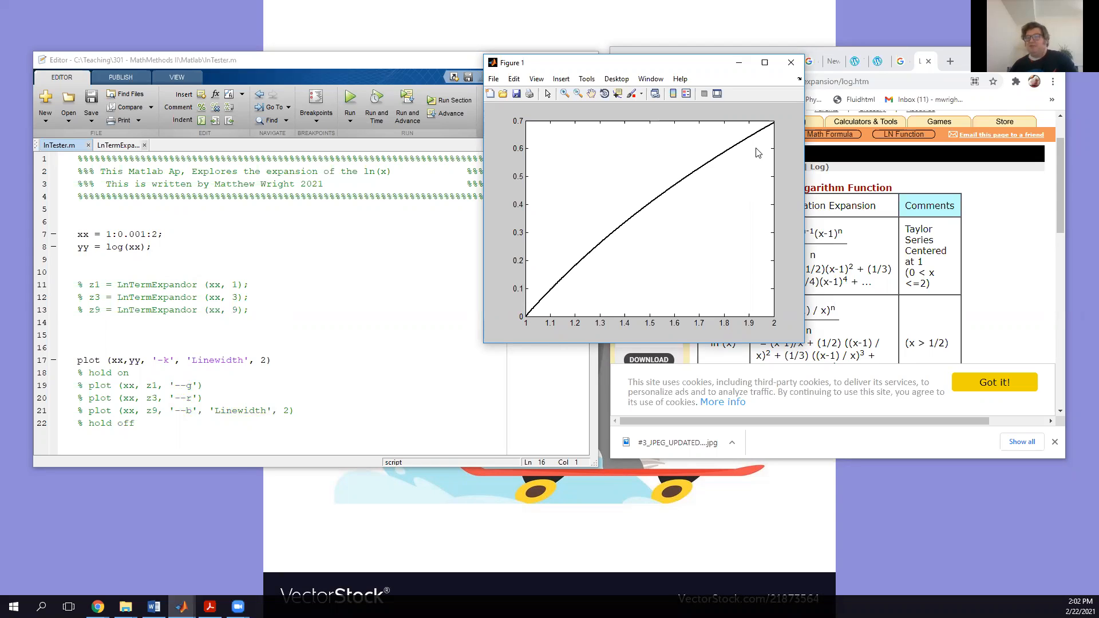
{"action": "mouse_move", "coordinate": [725, 309]}
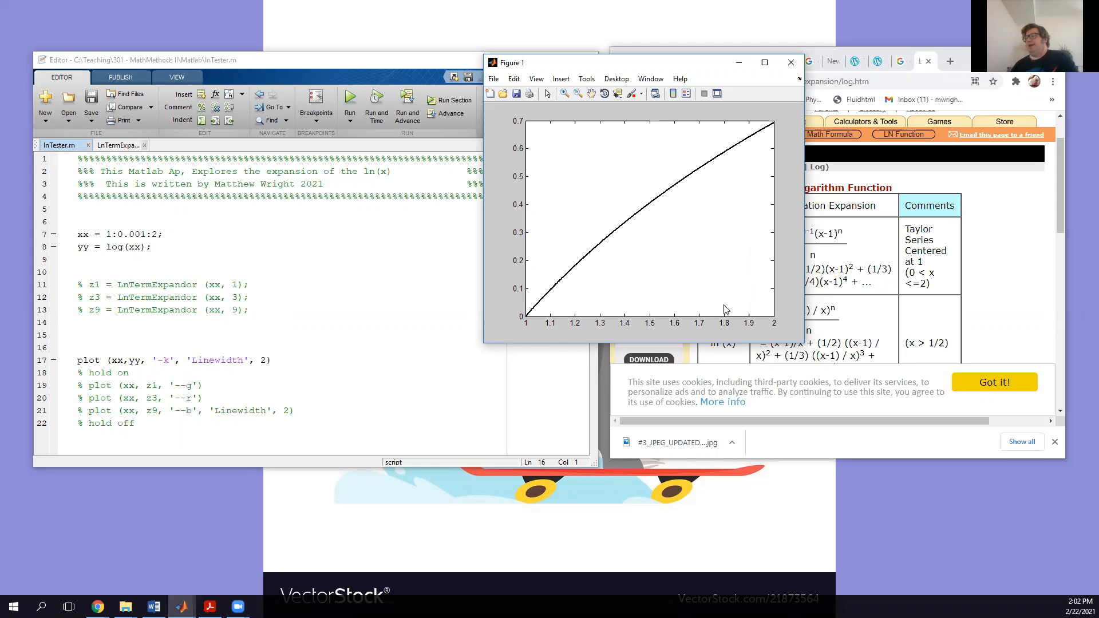
{"action": "mouse_move", "coordinate": [722, 328]}
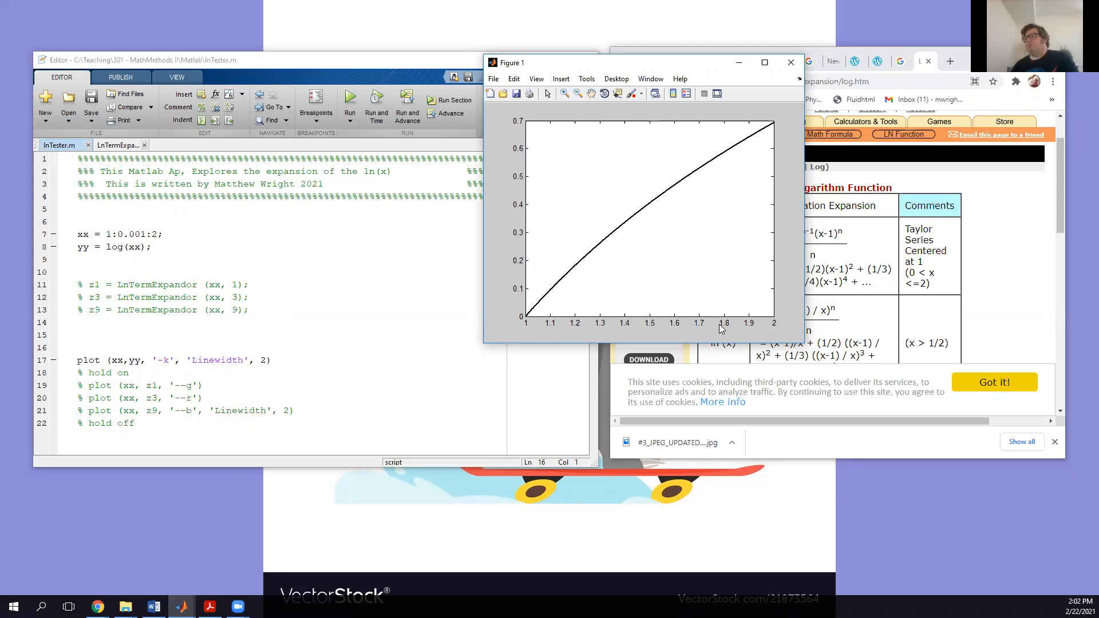
{"action": "mouse_move", "coordinate": [676, 335]}
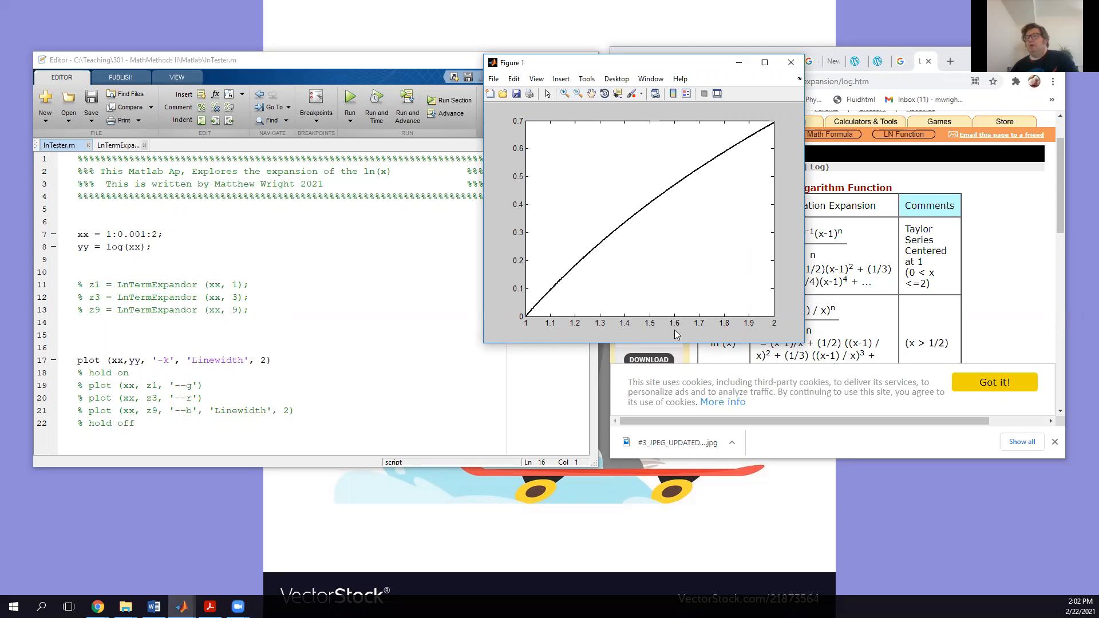
{"action": "mouse_move", "coordinate": [436, 363]}
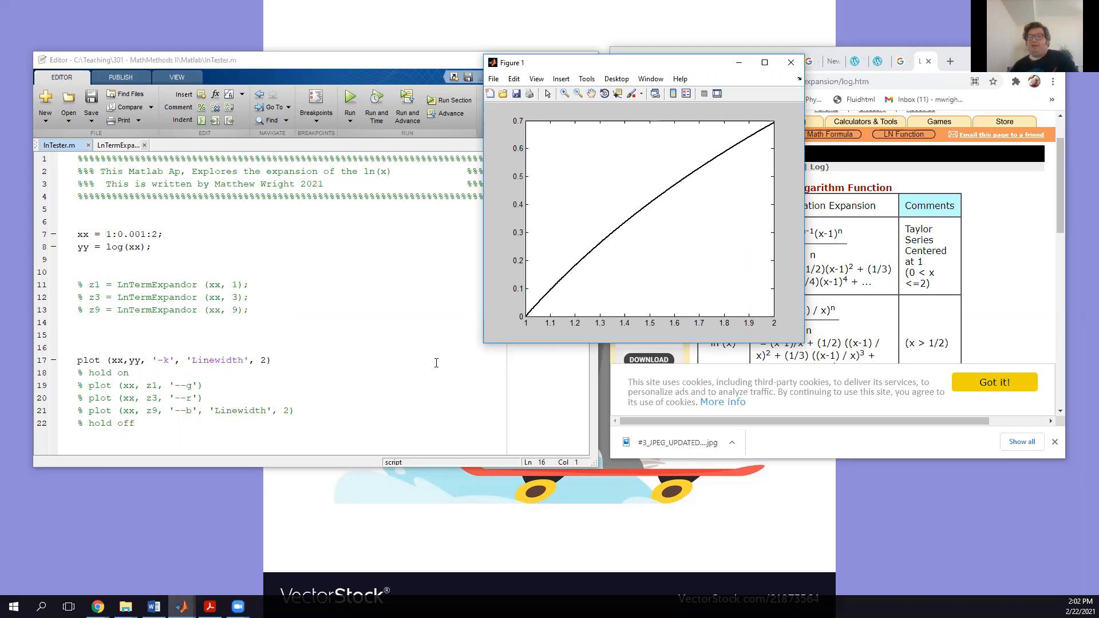
{"action": "mouse_move", "coordinate": [457, 351]}
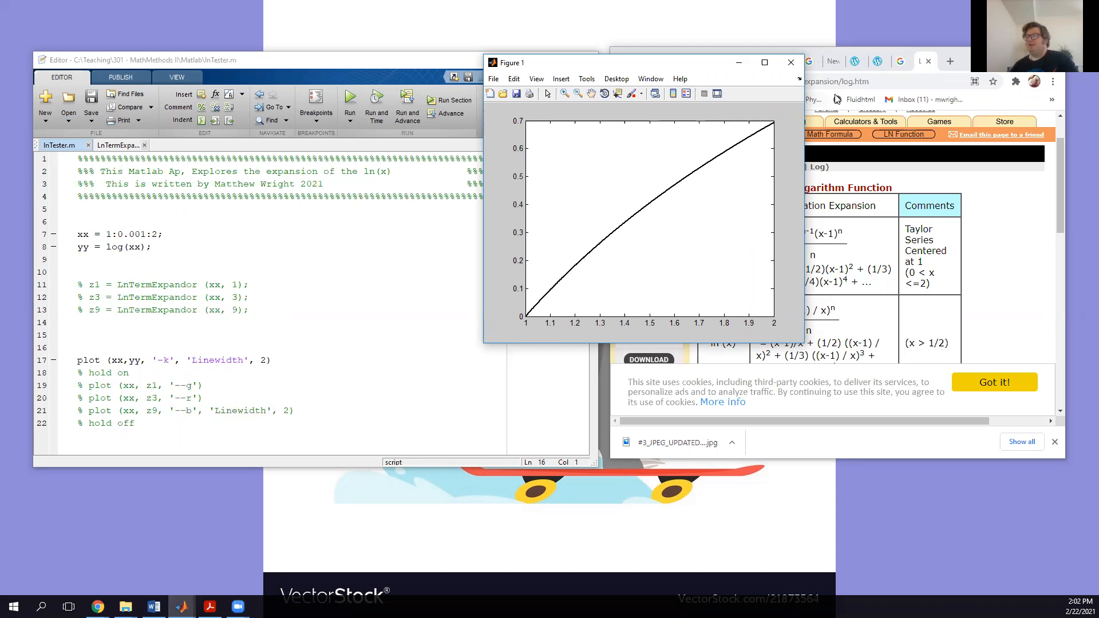
{"action": "mouse_move", "coordinate": [790, 62]}
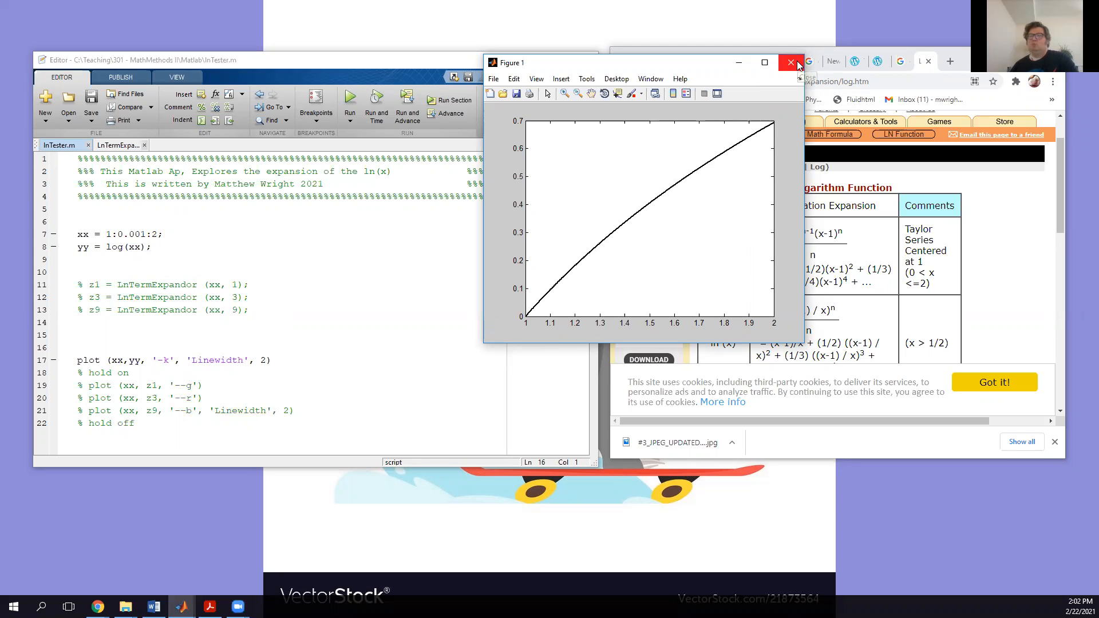
Close Figure 1 and highlight the ln(x) summation formula on the math.com Log Expansions page
{"action": "left_click", "coordinate": [791, 61]}
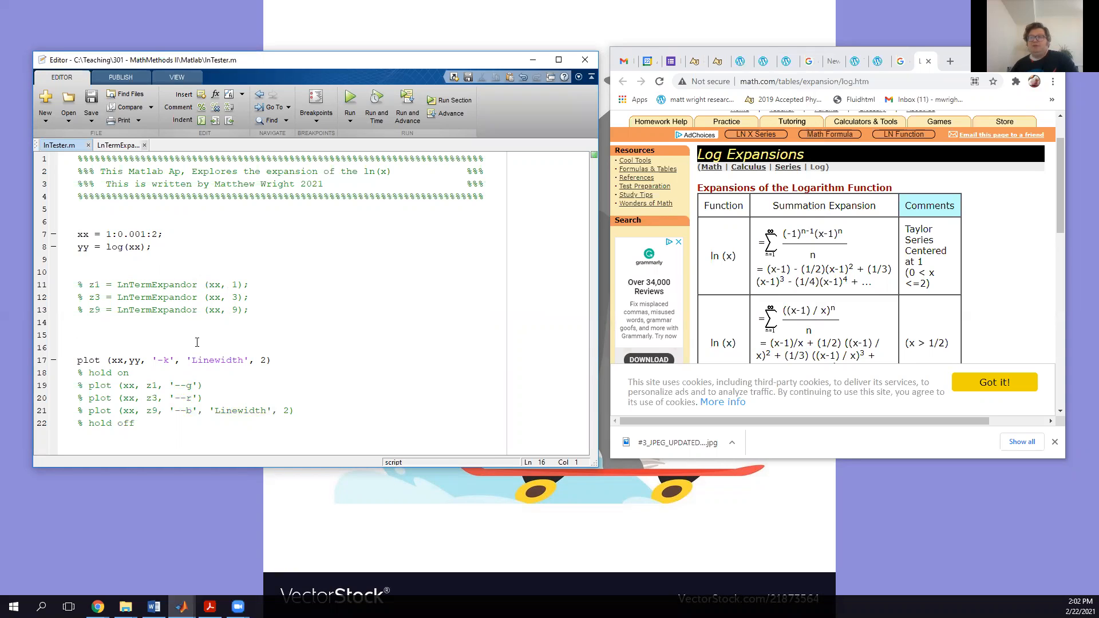
{"action": "left_click_drag", "start_coordinate": [792, 233], "coordinate": [869, 280]}
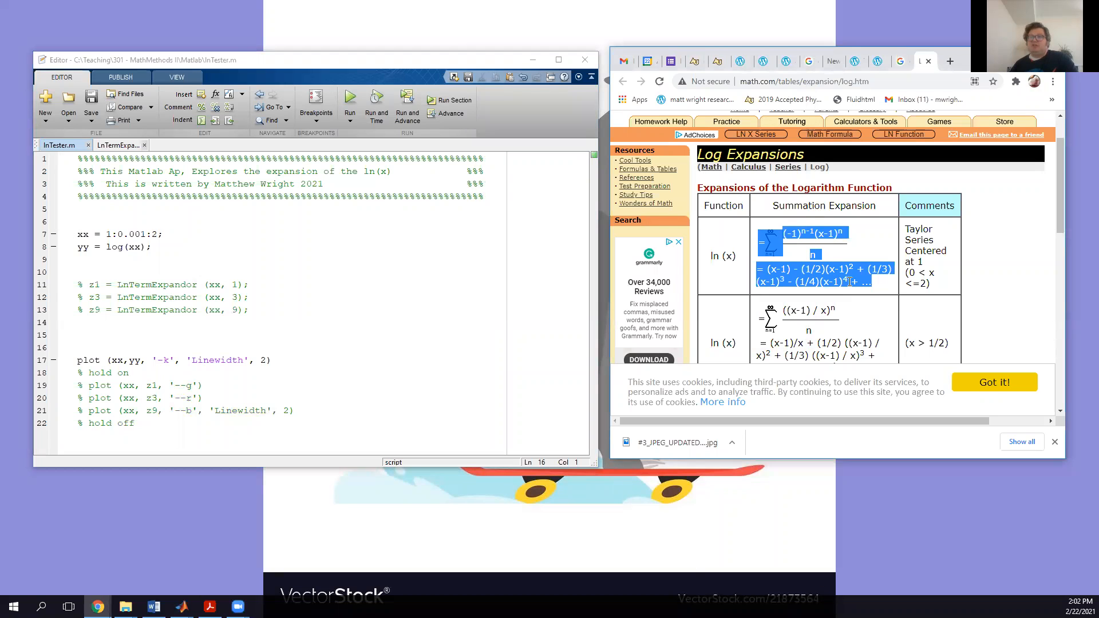
{"action": "mouse_move", "coordinate": [857, 308]}
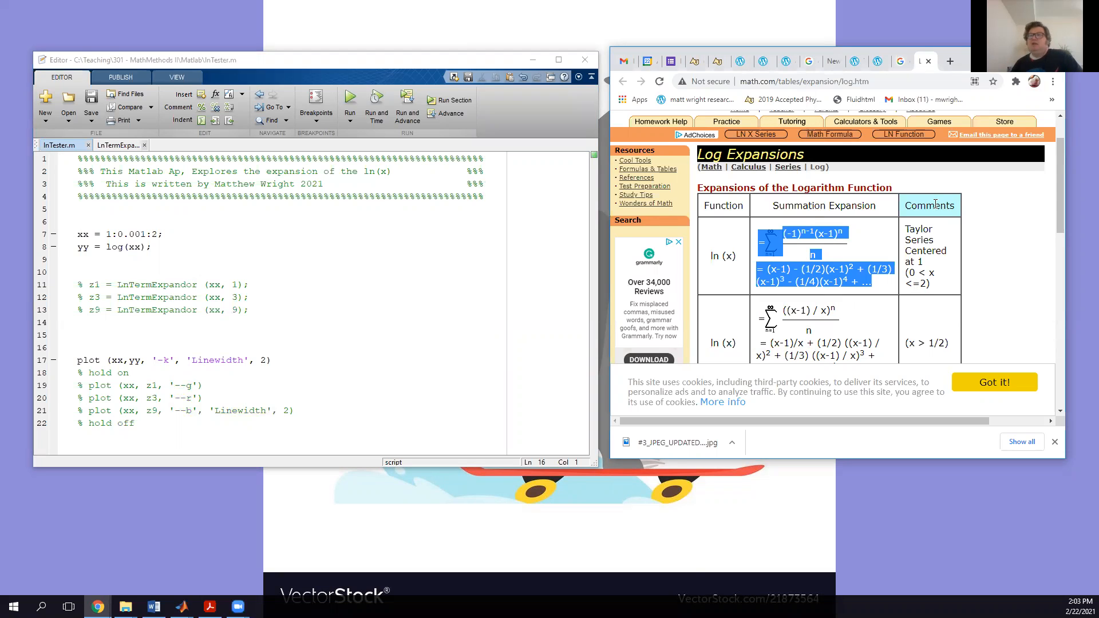
{"action": "mouse_move", "coordinate": [120, 147]}
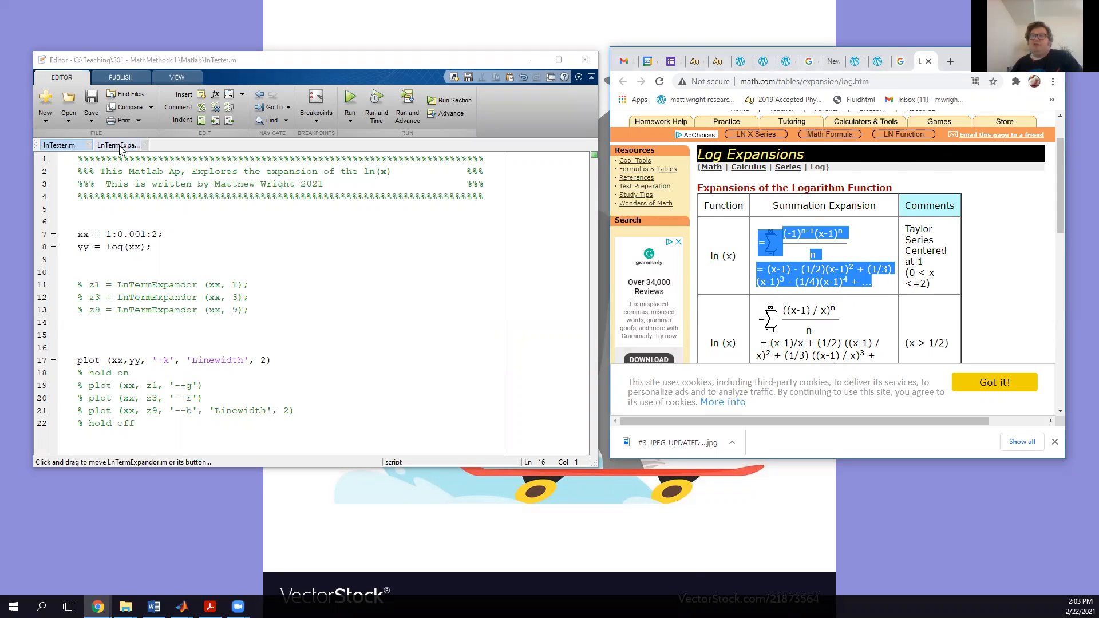
Create a new function file from the template and rename Untitled3 to MyFunction
{"action": "left_click", "coordinate": [116, 145]}
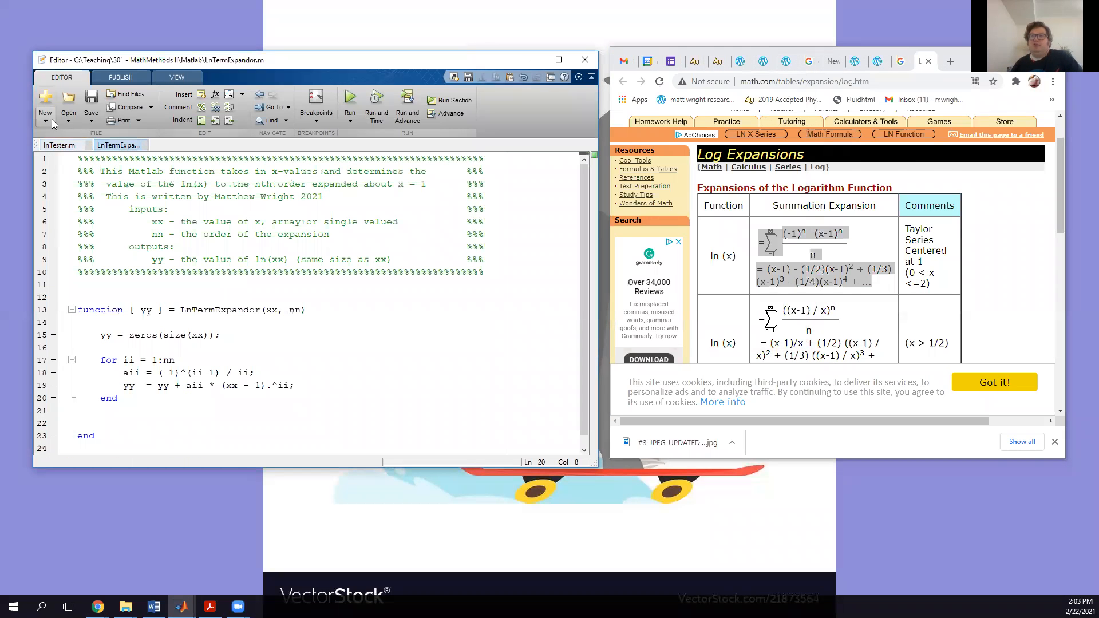
{"action": "left_click", "coordinate": [45, 117]}
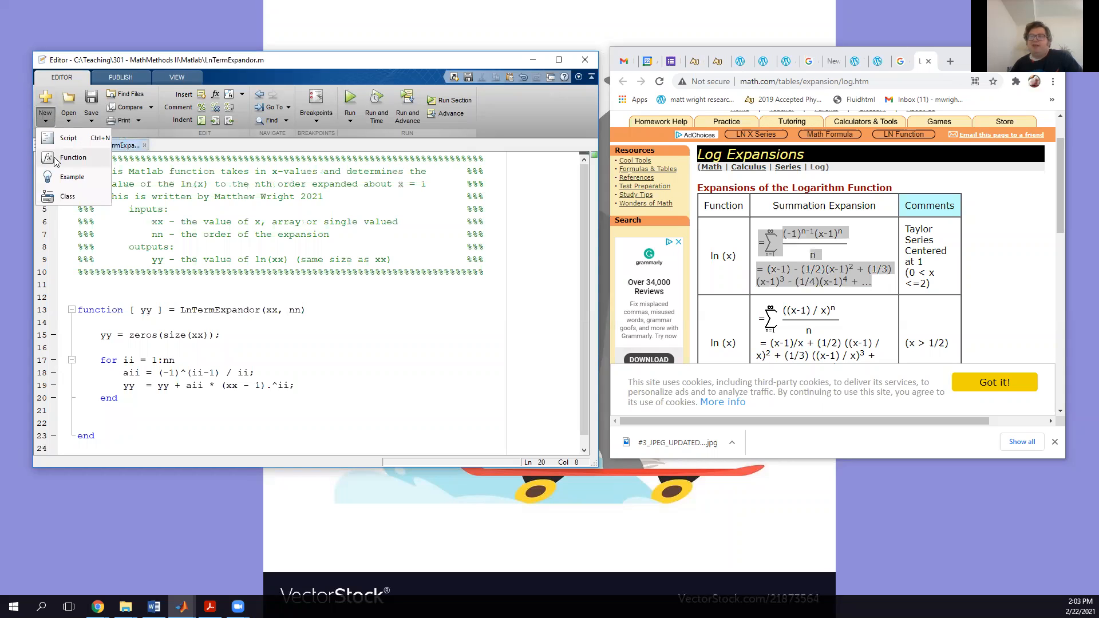
{"action": "left_click", "coordinate": [73, 157]}
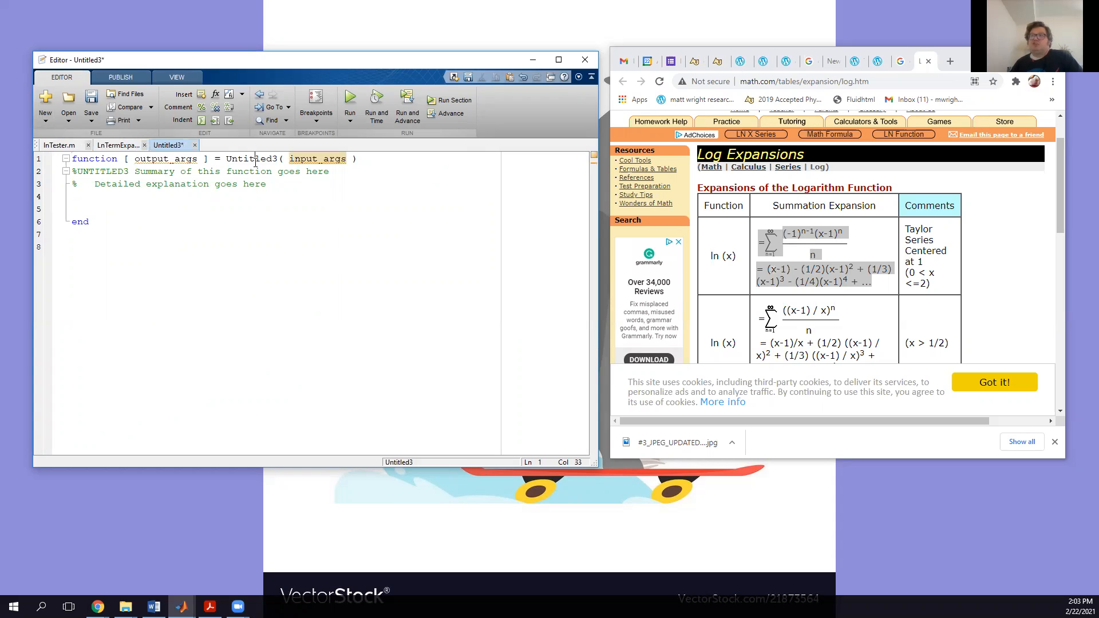
{"action": "double_click", "coordinate": [251, 158]}
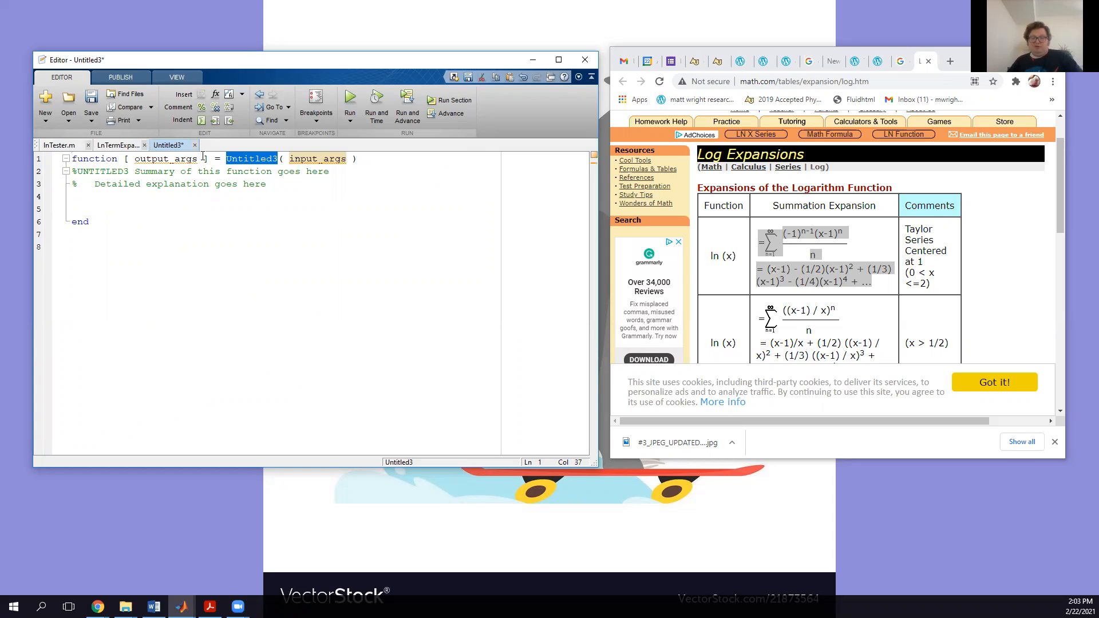
{"action": "type", "text": "MyFunction"}
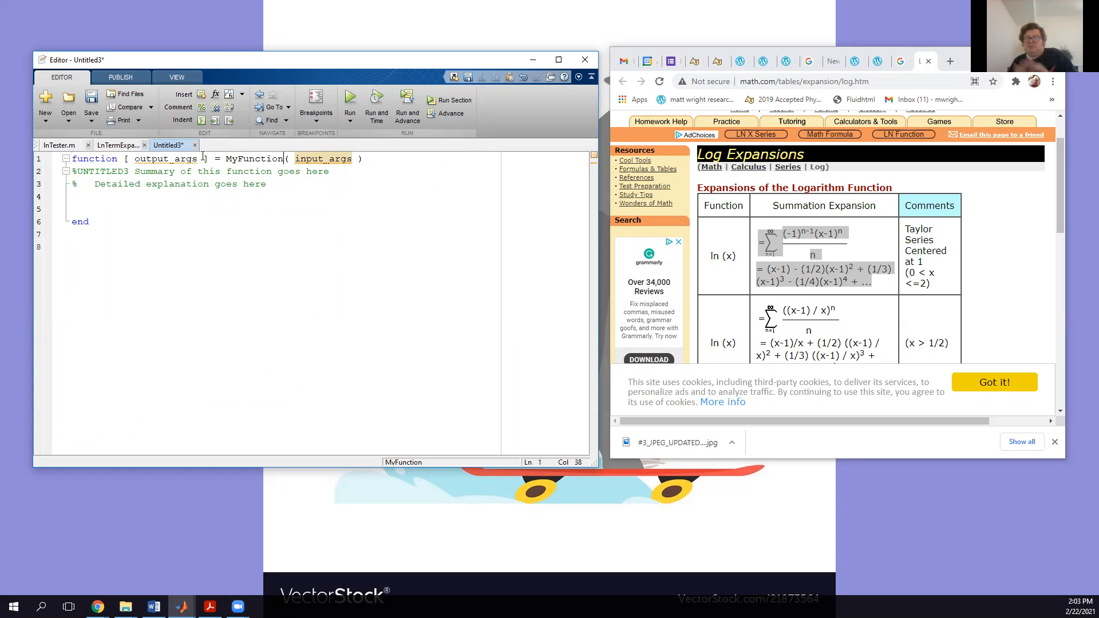
{"action": "mouse_move", "coordinate": [195, 150]}
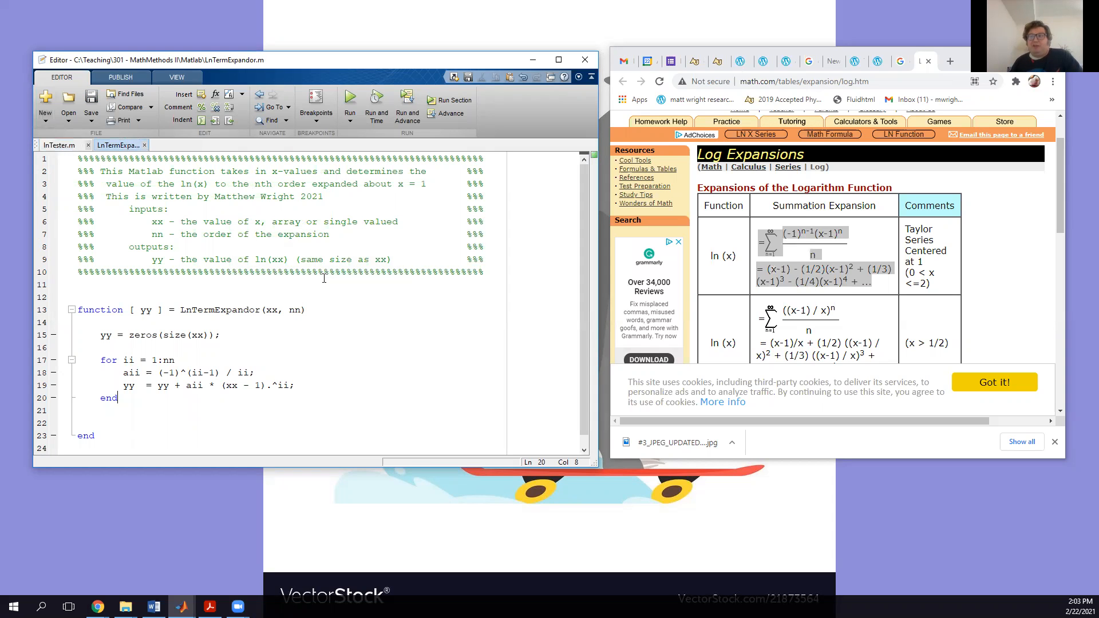
{"action": "mouse_move", "coordinate": [366, 288]}
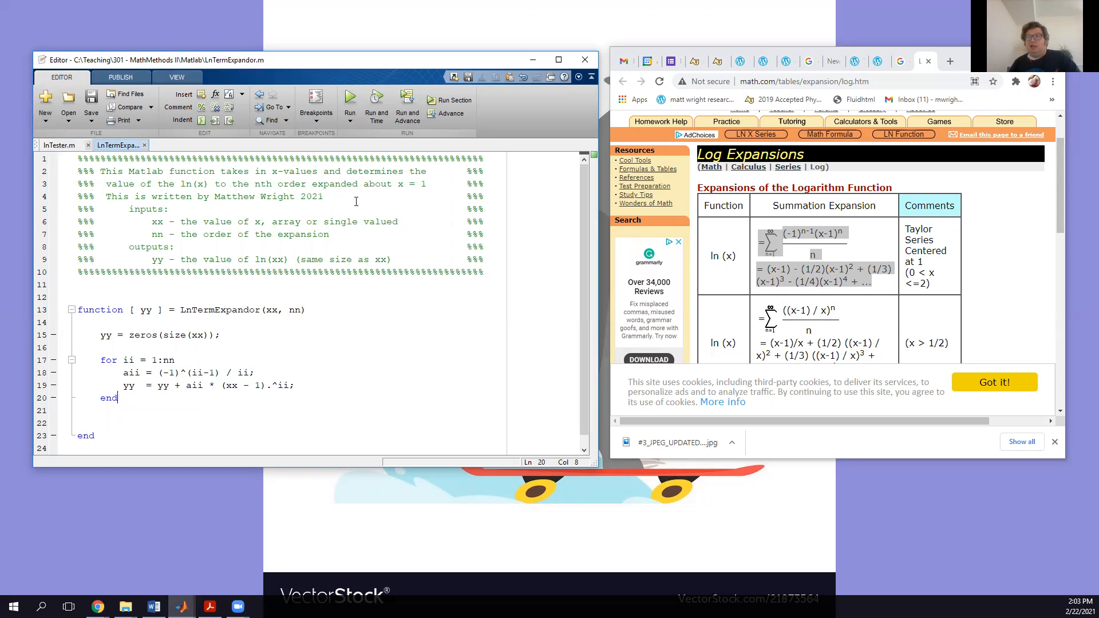
{"action": "mouse_move", "coordinate": [350, 266]}
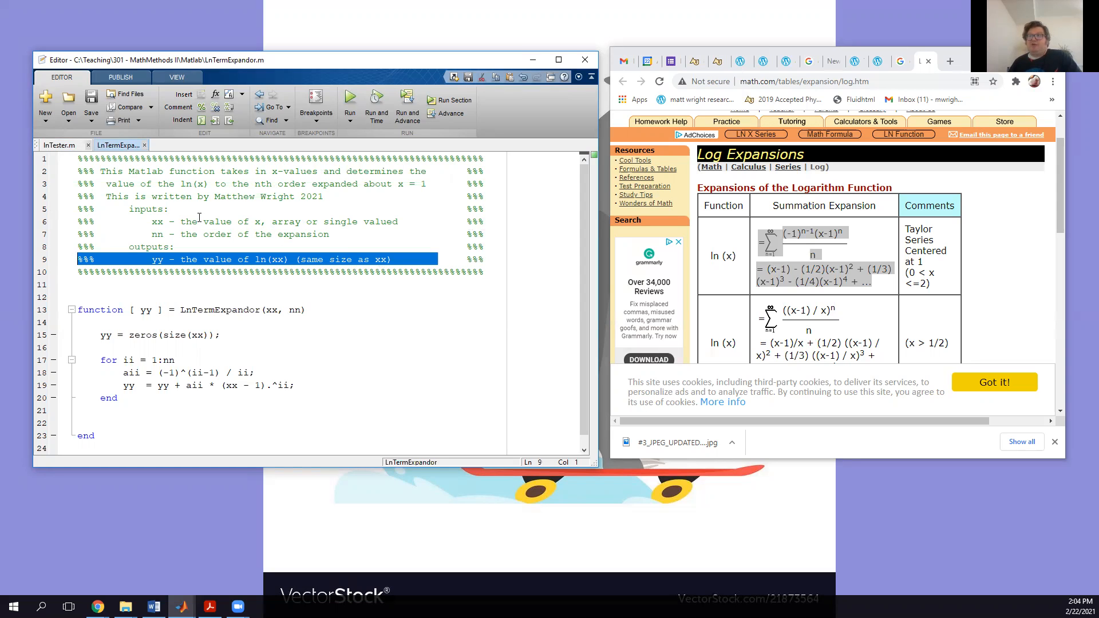
{"action": "mouse_move", "coordinate": [266, 222]}
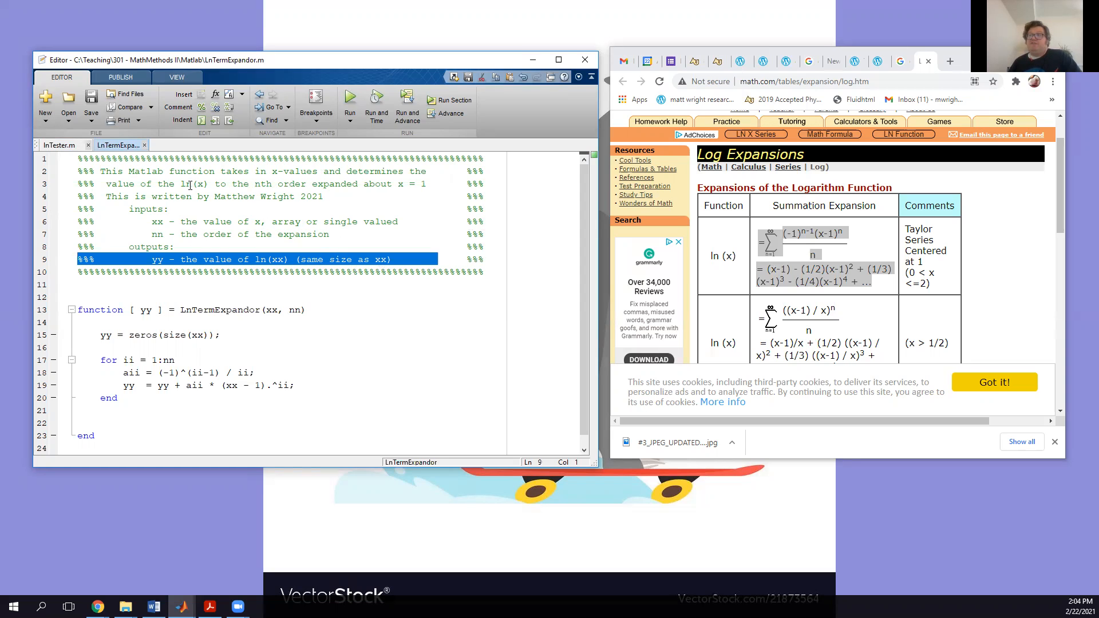
{"action": "mouse_move", "coordinate": [402, 202]}
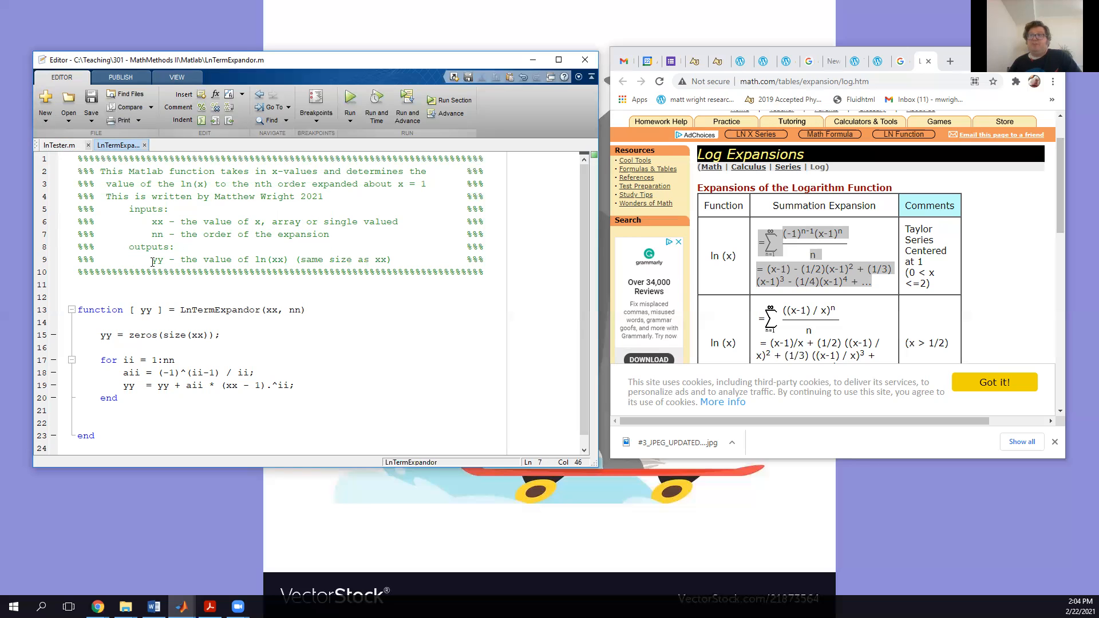
{"action": "left_click_drag", "start_coordinate": [151, 260], "coordinate": [395, 259]}
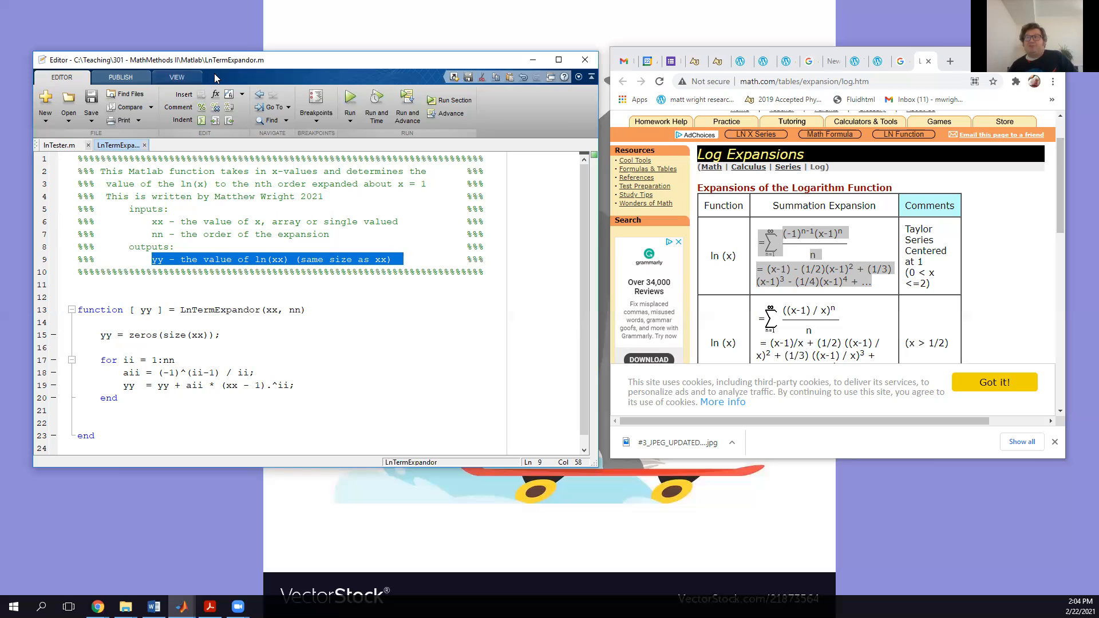
{"action": "mouse_move", "coordinate": [243, 78]}
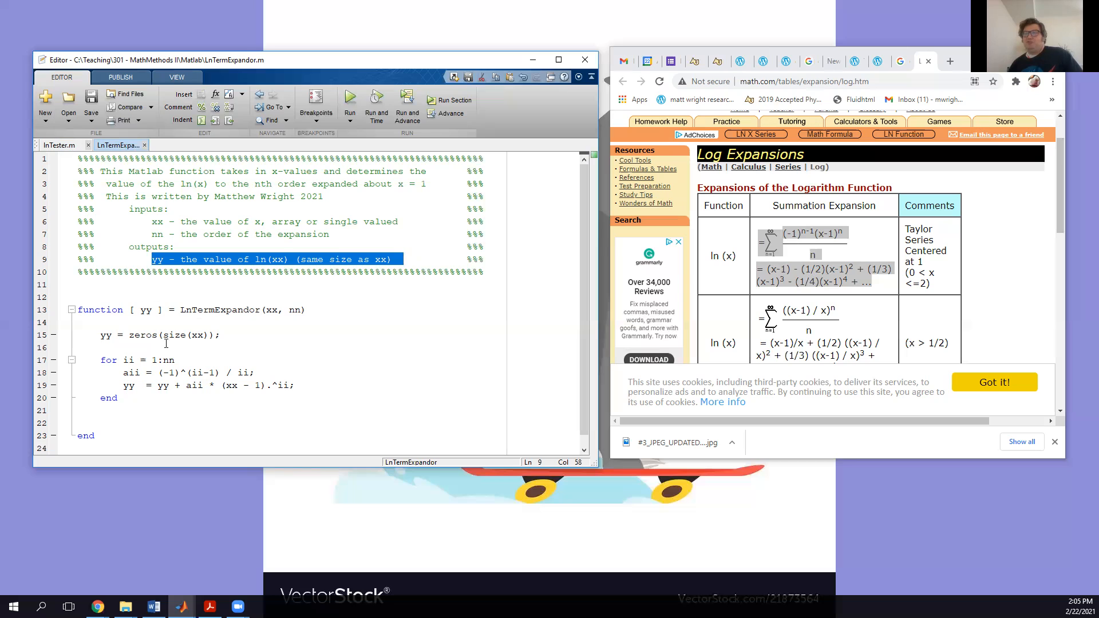
{"action": "double_click", "coordinate": [146, 309]}
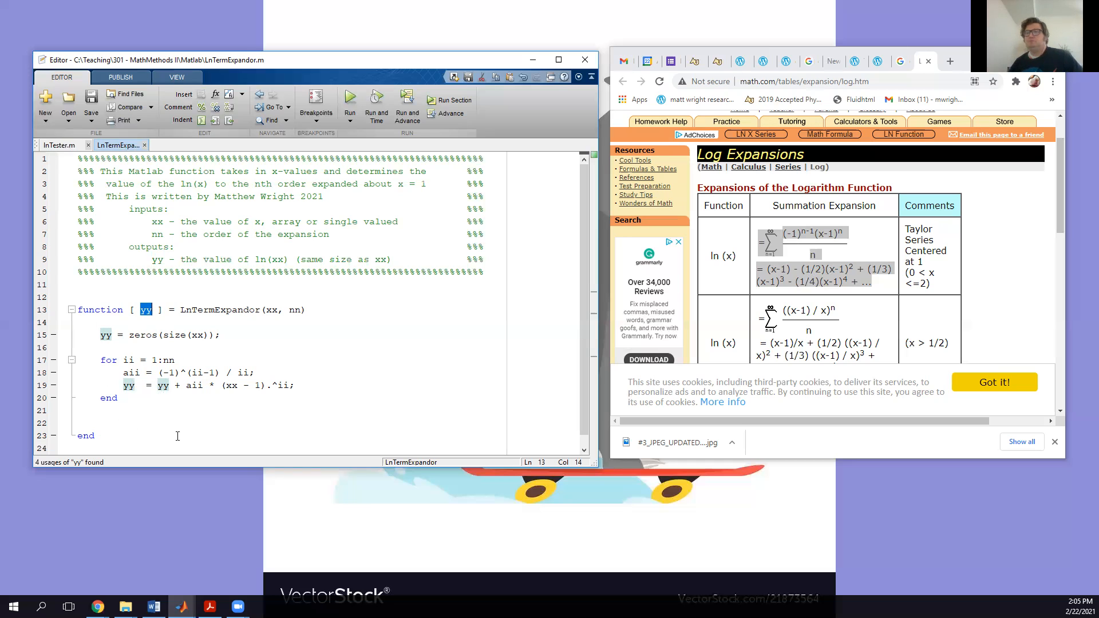
{"action": "mouse_move", "coordinate": [144, 338]}
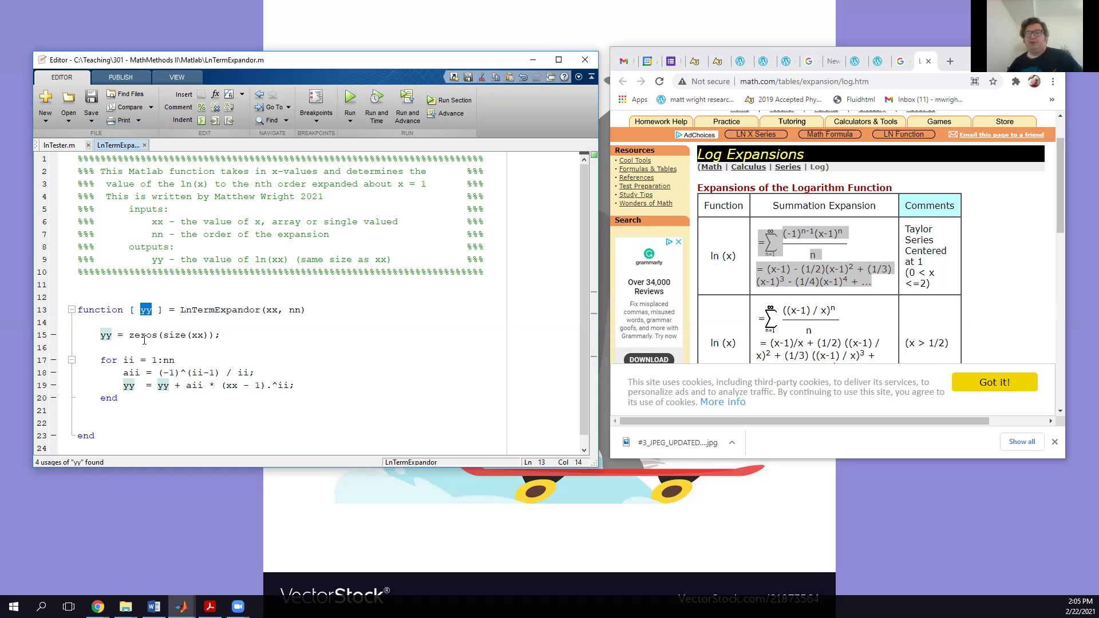
{"action": "mouse_move", "coordinate": [147, 347]}
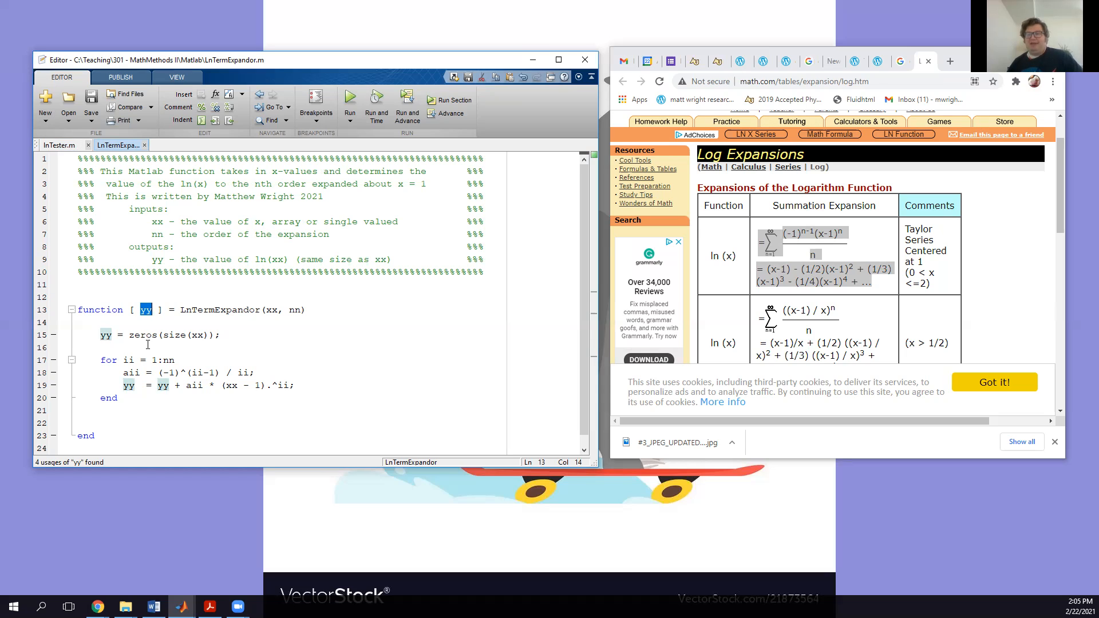
{"action": "mouse_move", "coordinate": [153, 348]}
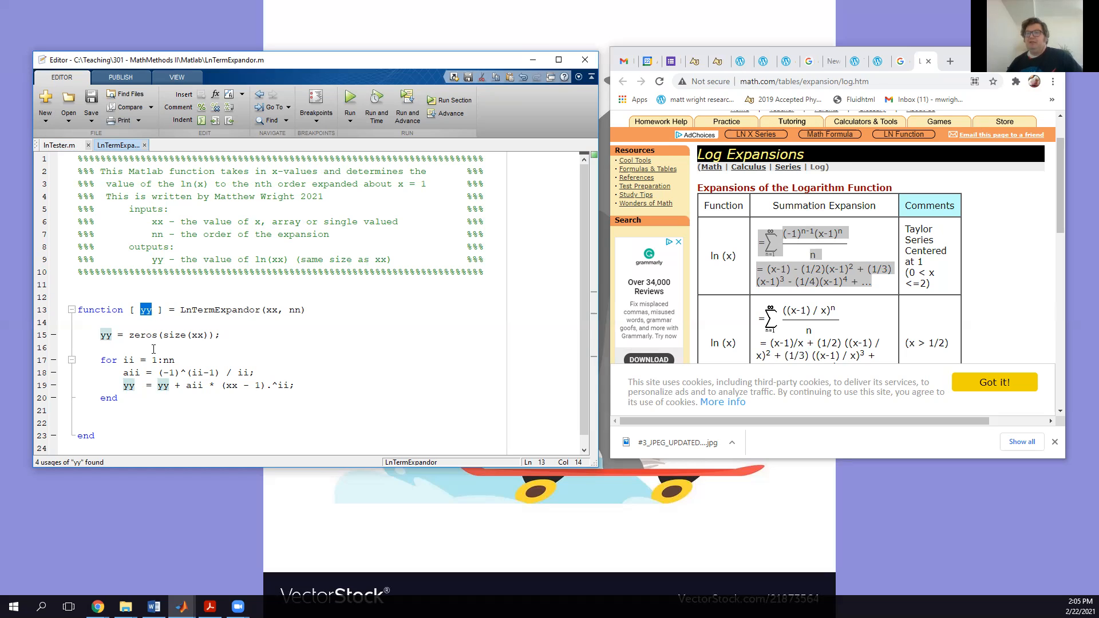
{"action": "double_click", "coordinate": [196, 335]}
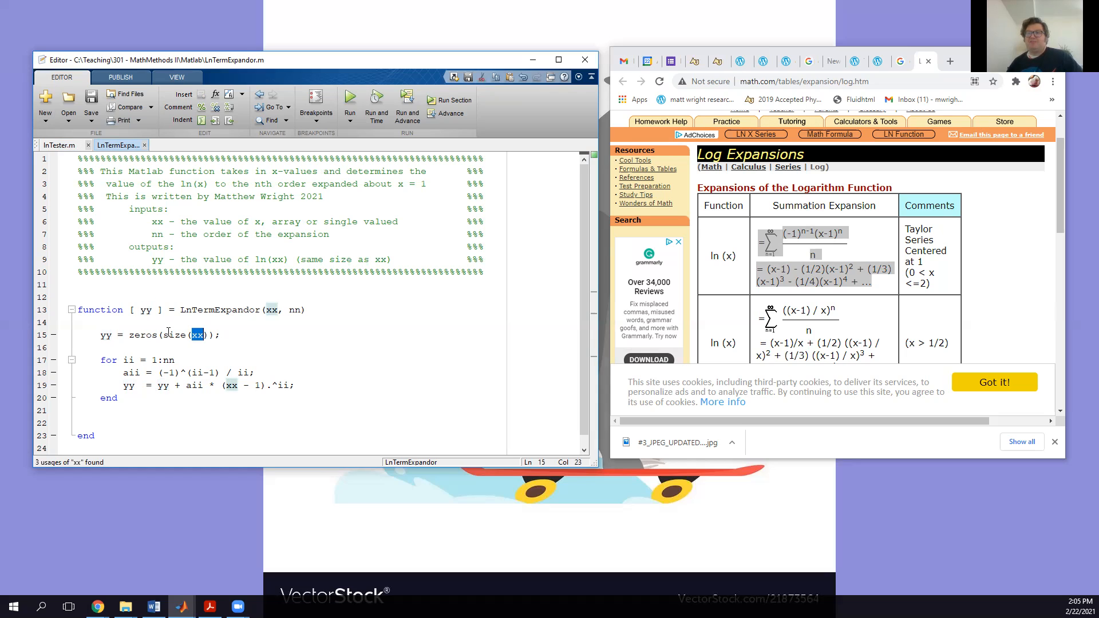
{"action": "double_click", "coordinate": [173, 335]}
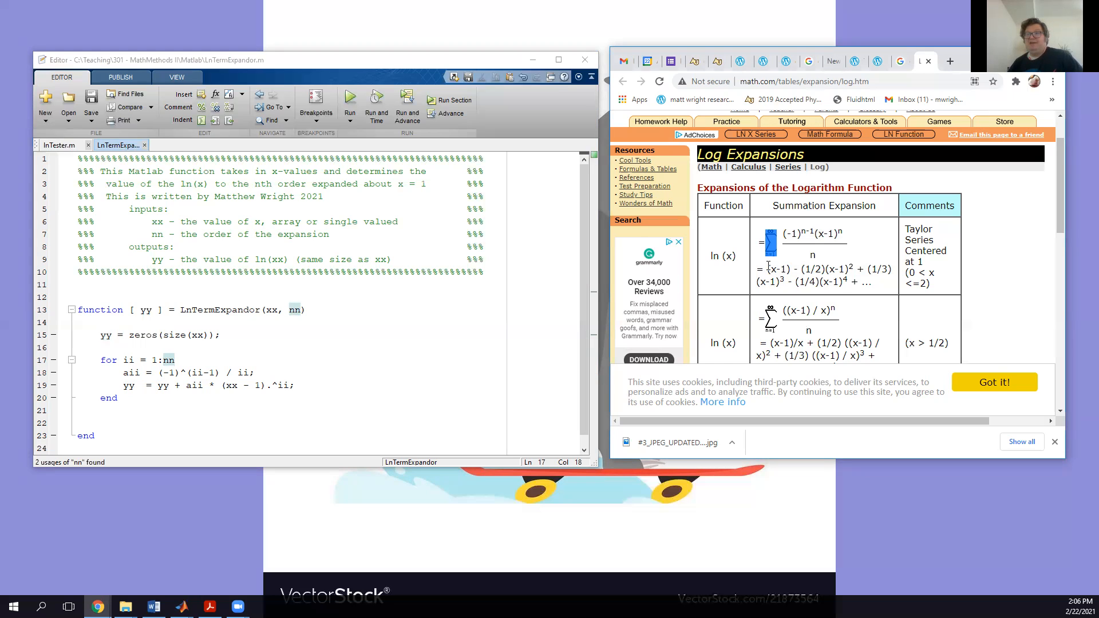
{"action": "mouse_move", "coordinate": [770, 243]}
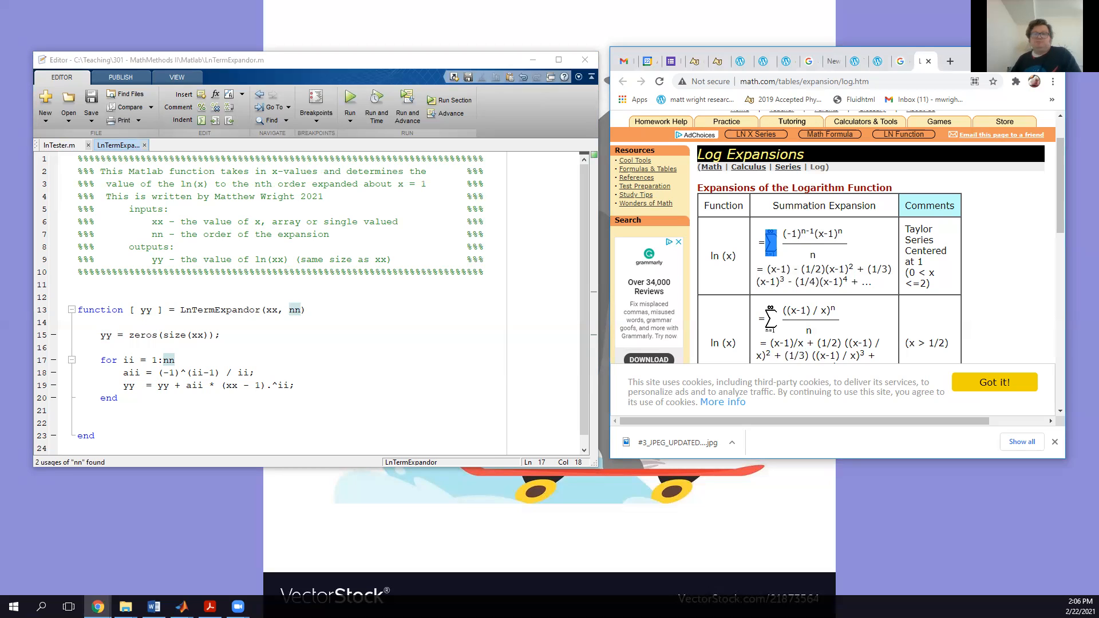
{"action": "mouse_move", "coordinate": [416, 435]}
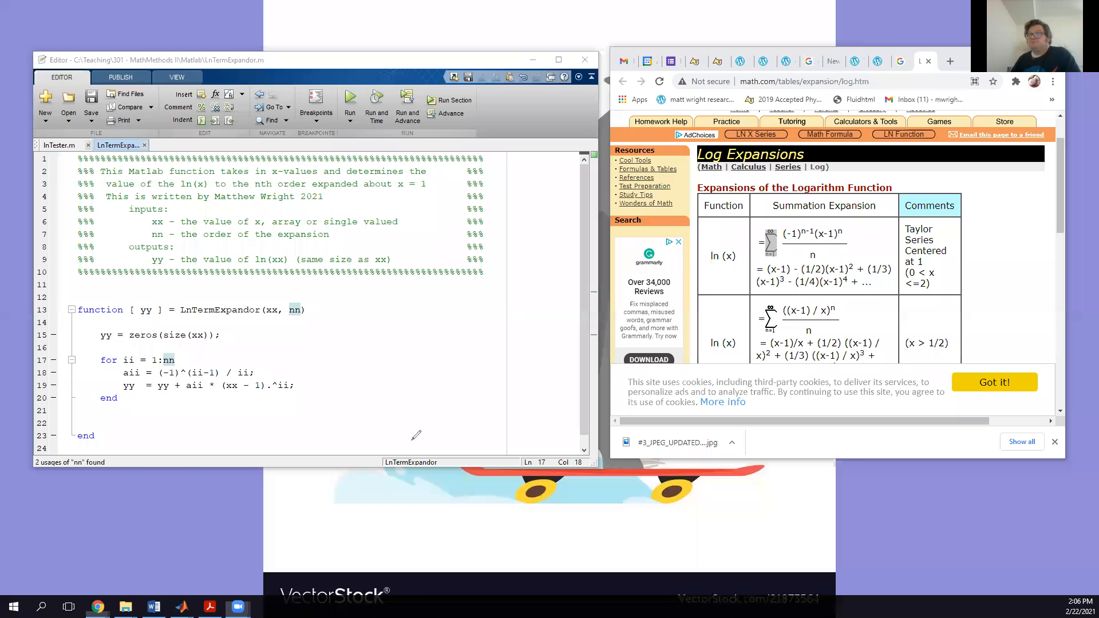
{"action": "mouse_move", "coordinate": [40, 549]}
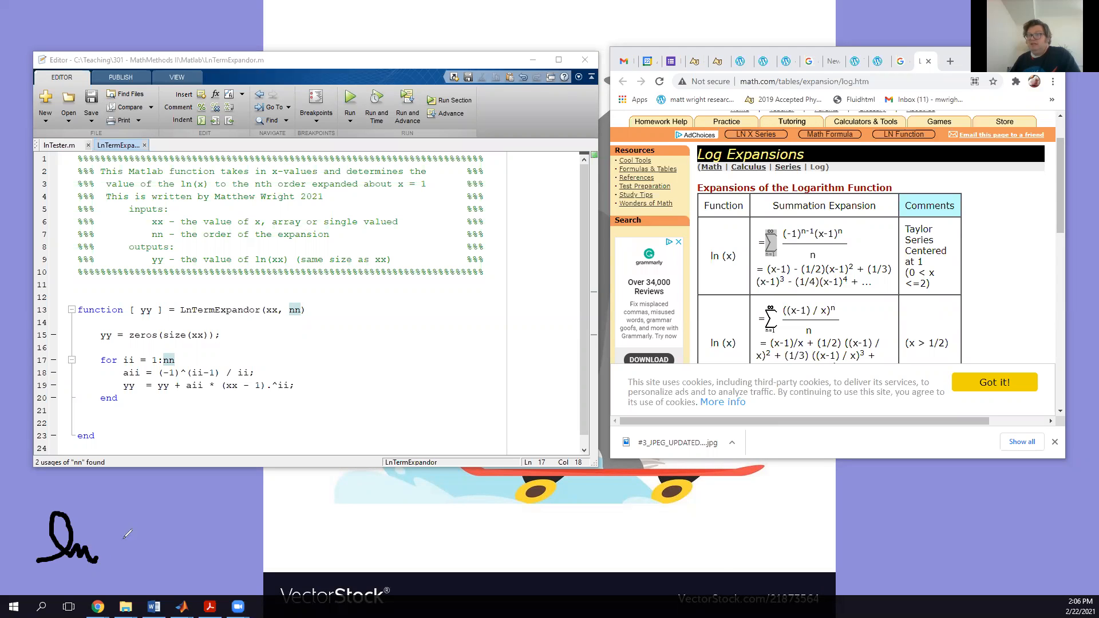
{"action": "left_click_drag", "start_coordinate": [91, 536], "coordinate": [112, 537]}
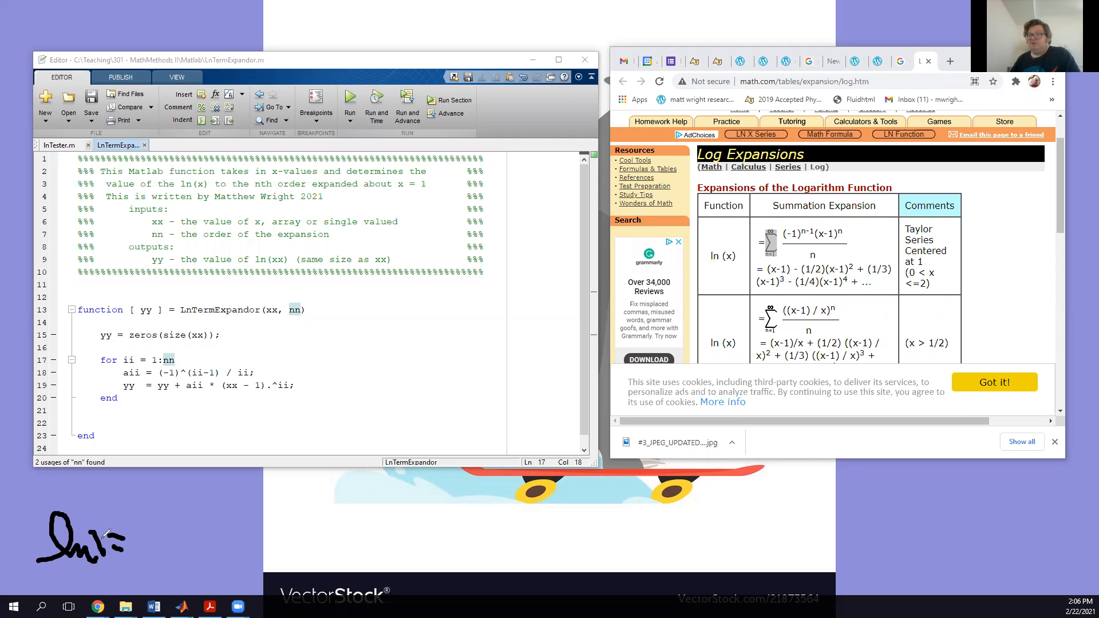
{"action": "left_click_drag", "start_coordinate": [122, 533], "coordinate": [179, 553]}
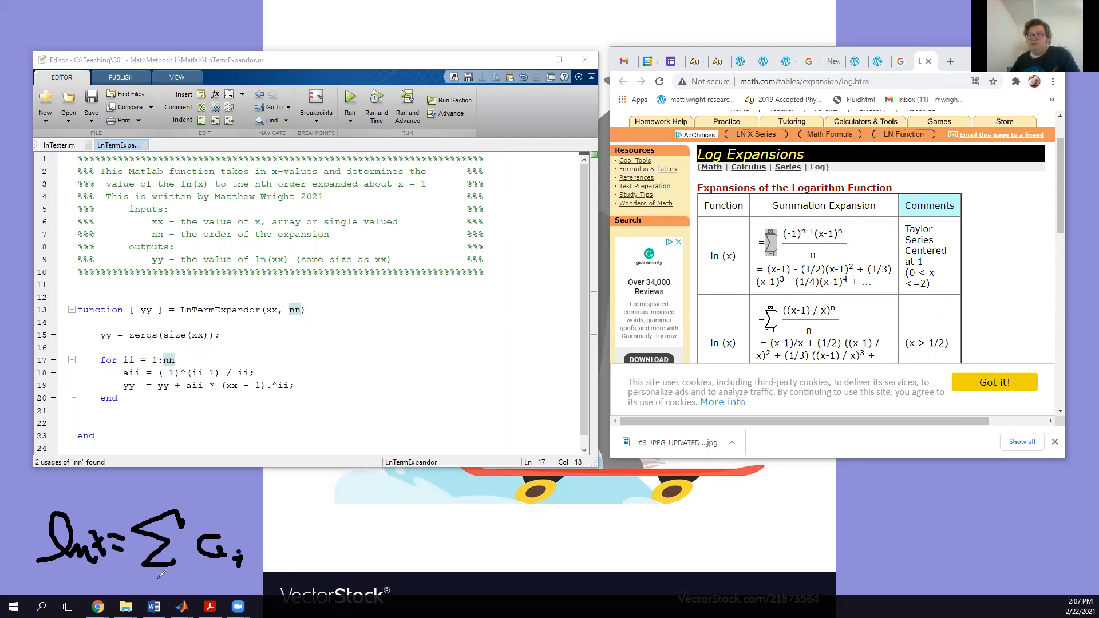
{"action": "left_click_drag", "start_coordinate": [151, 568], "coordinate": [172, 585]}
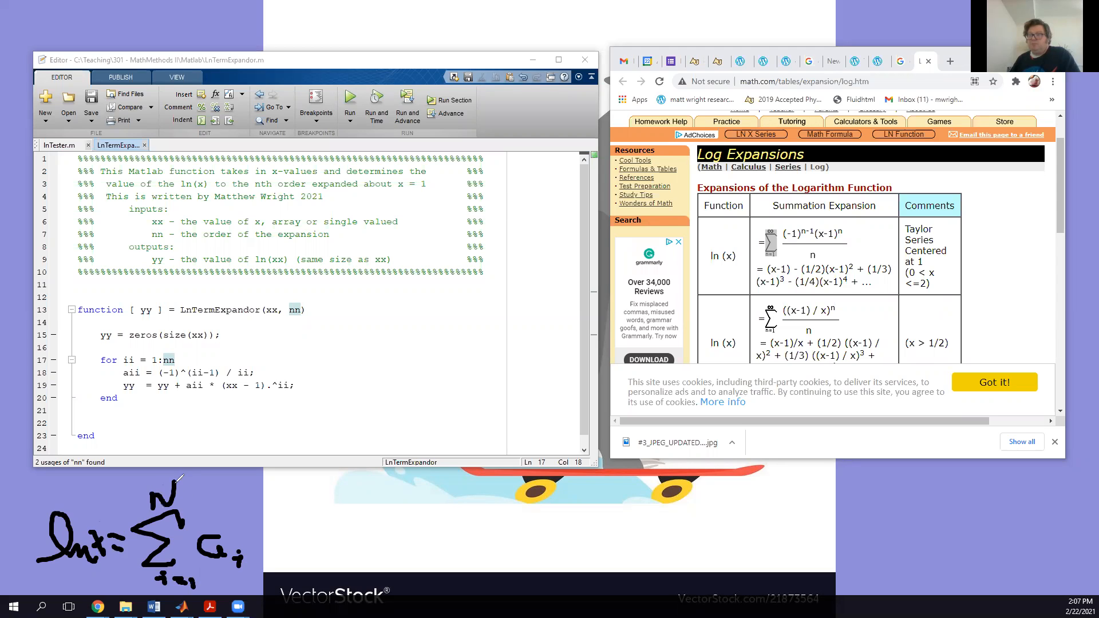
{"action": "left_click_drag", "start_coordinate": [259, 539], "coordinate": [280, 554]}
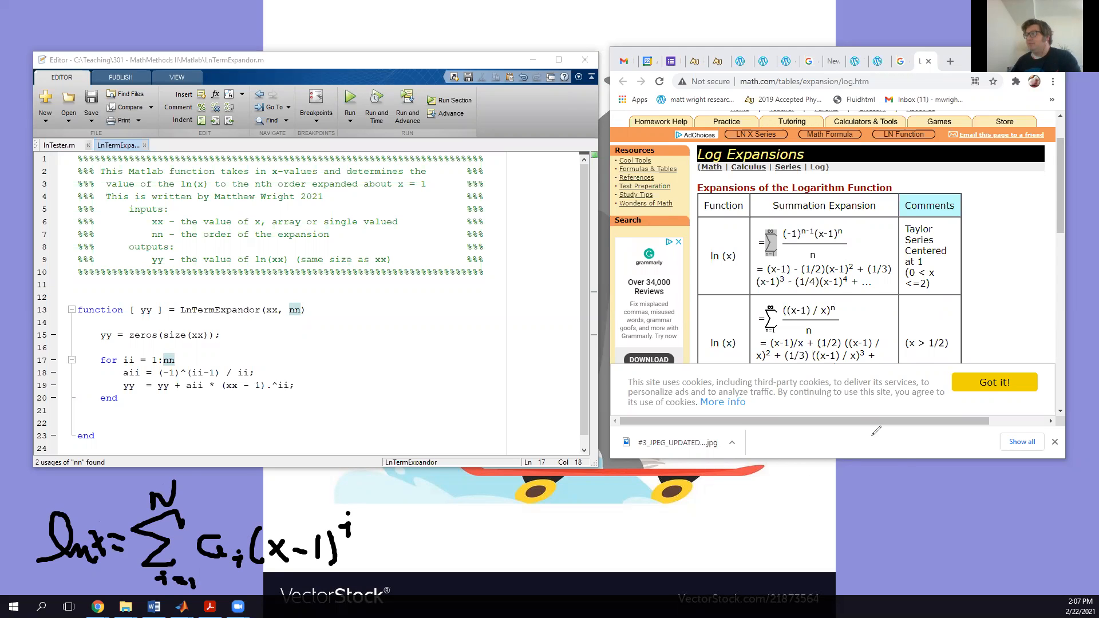
{"action": "left_click_drag", "start_coordinate": [834, 225], "coordinate": [813, 263]}
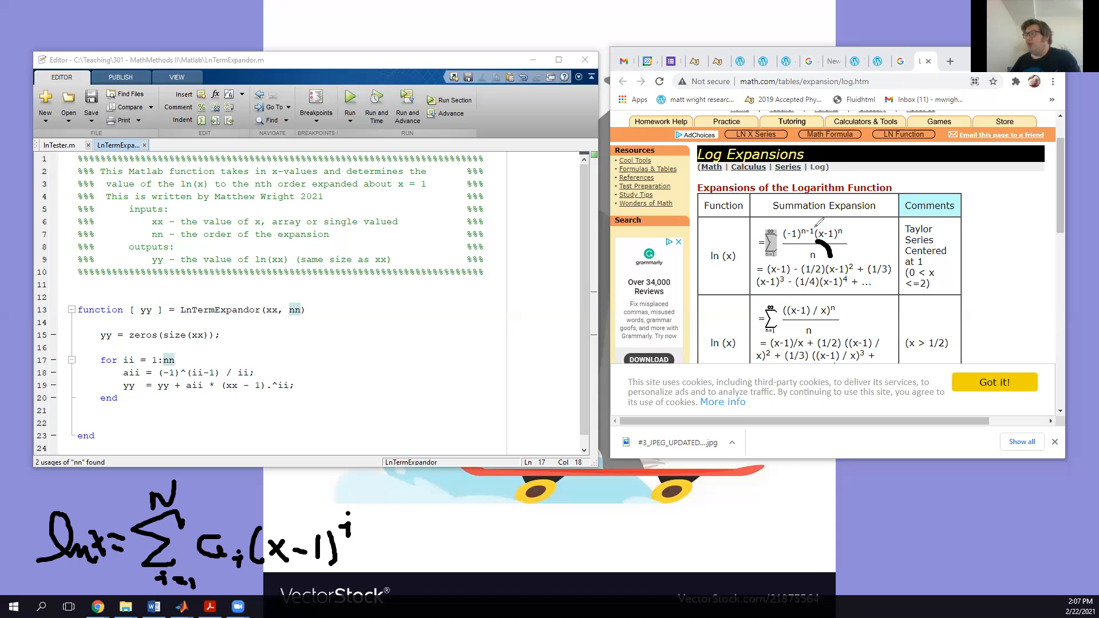
{"action": "left_click_drag", "start_coordinate": [792, 235], "coordinate": [824, 259]}
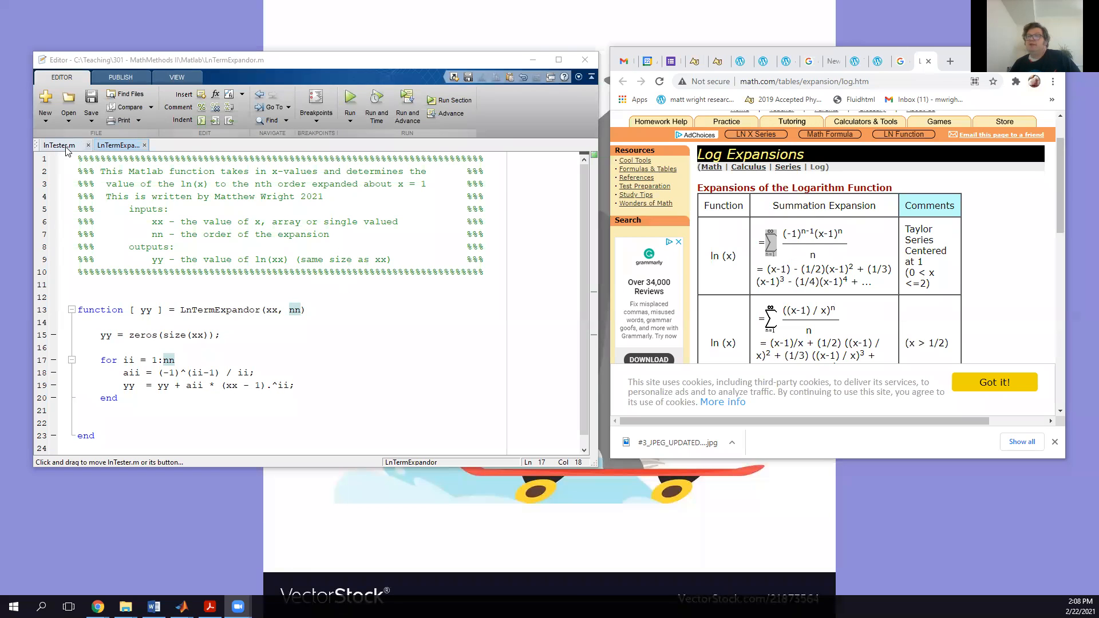
Select the commented z1/z3/z9 calls and plot lines in lnTester.m for uncommenting
{"action": "left_click", "coordinate": [53, 145]}
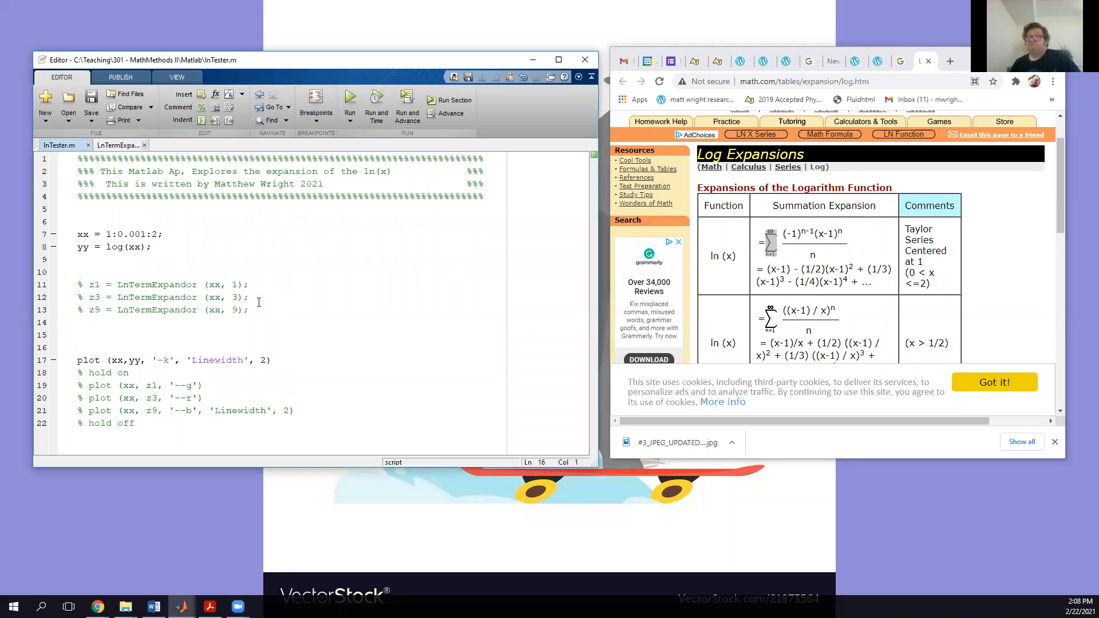
{"action": "left_click_drag", "start_coordinate": [79, 284], "coordinate": [248, 310]}
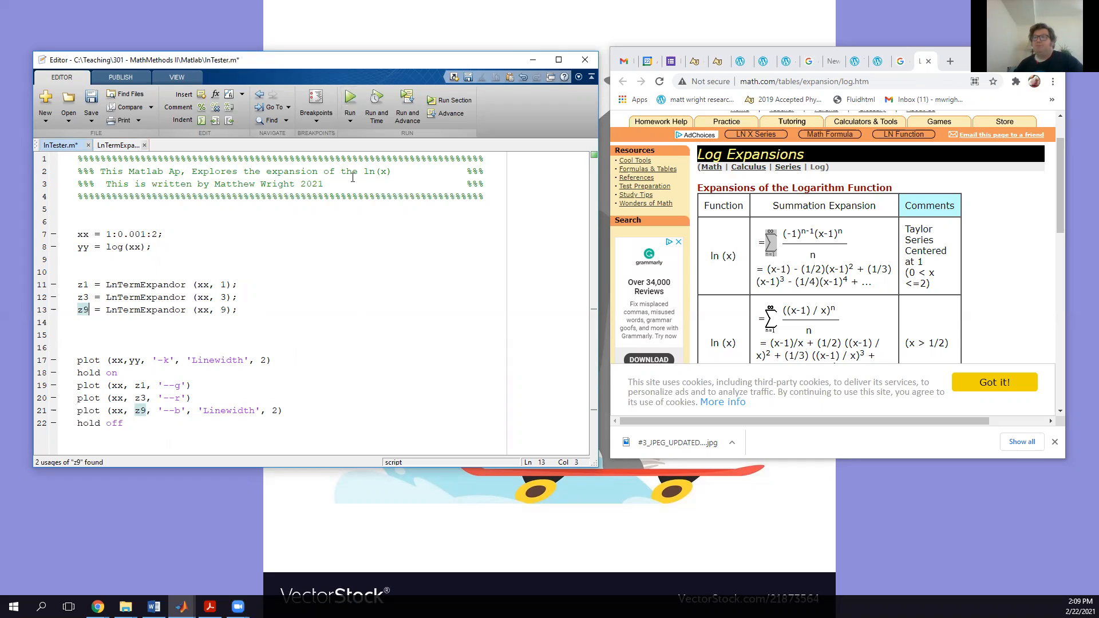
Save lnTester.m and run it to overlay log(x) with order 1, 3 and 9 expansions
{"action": "left_click", "coordinate": [350, 100]}
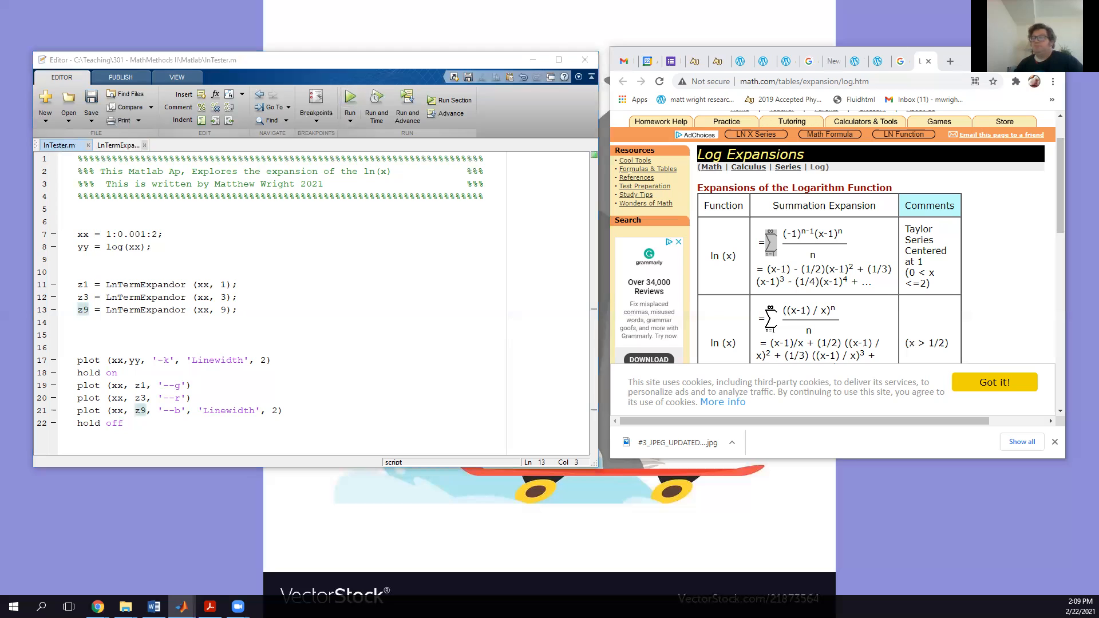
{"action": "left_click", "coordinate": [350, 98]}
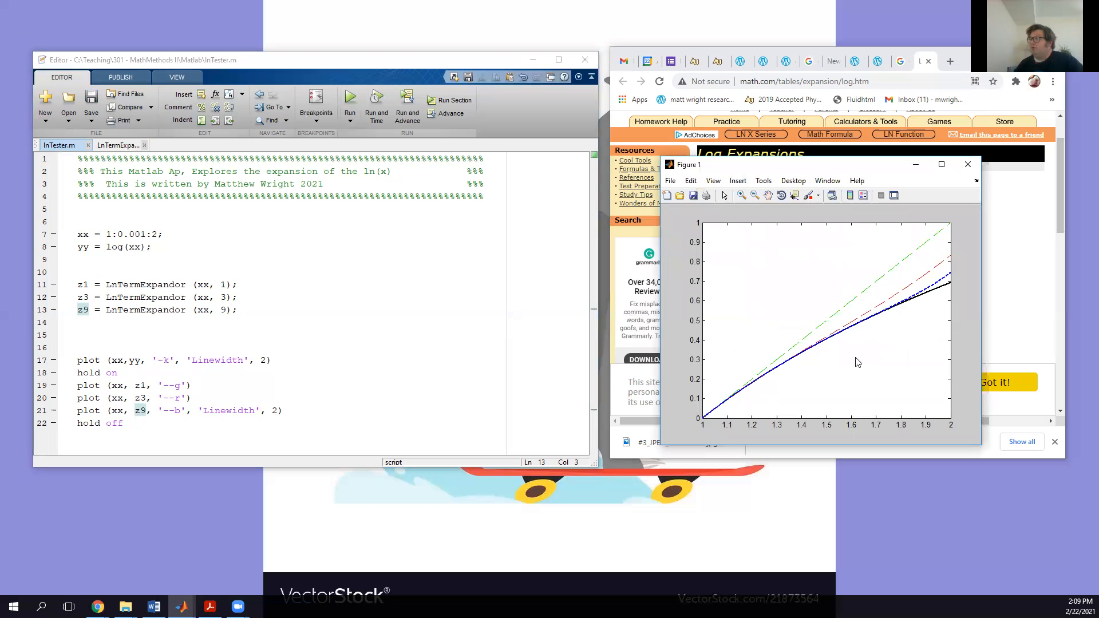
{"action": "mouse_move", "coordinate": [909, 311]}
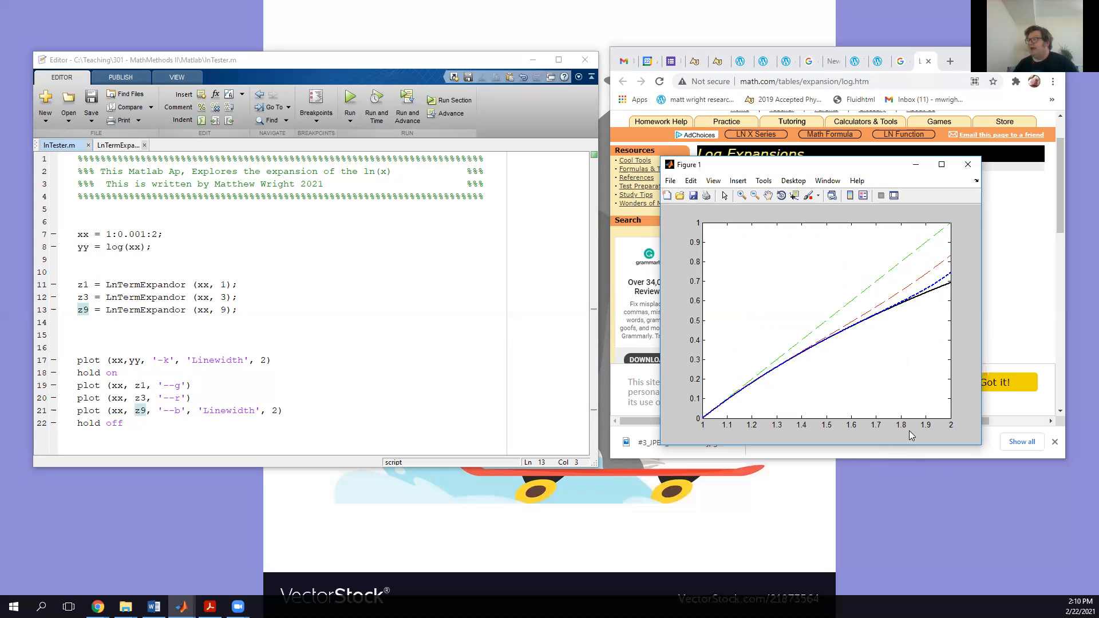
{"action": "mouse_move", "coordinate": [923, 299]}
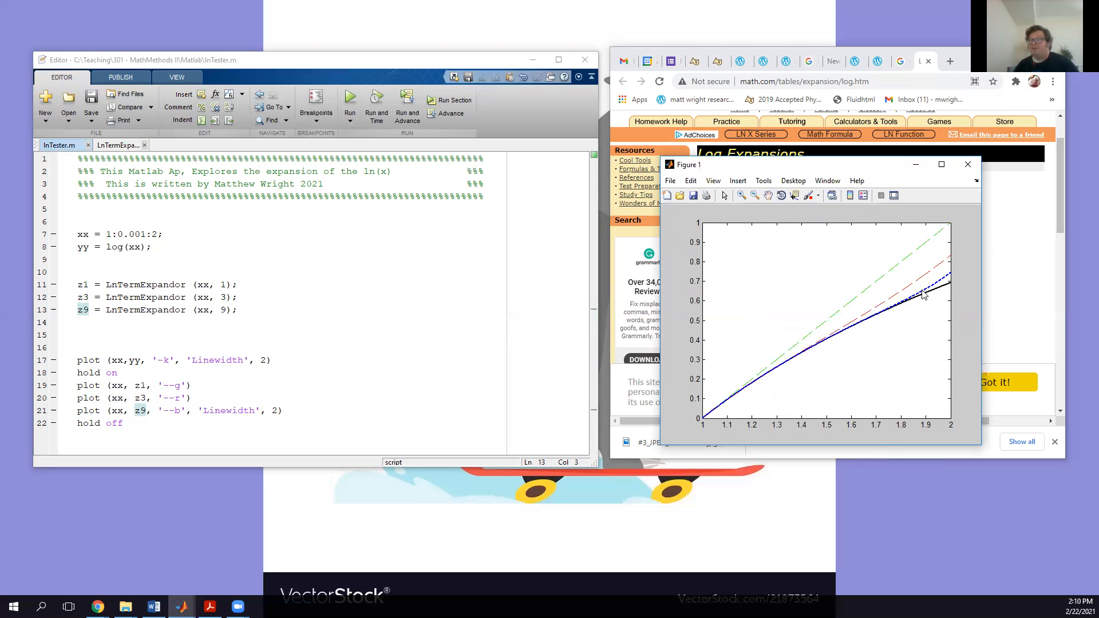
{"action": "mouse_move", "coordinate": [846, 336]}
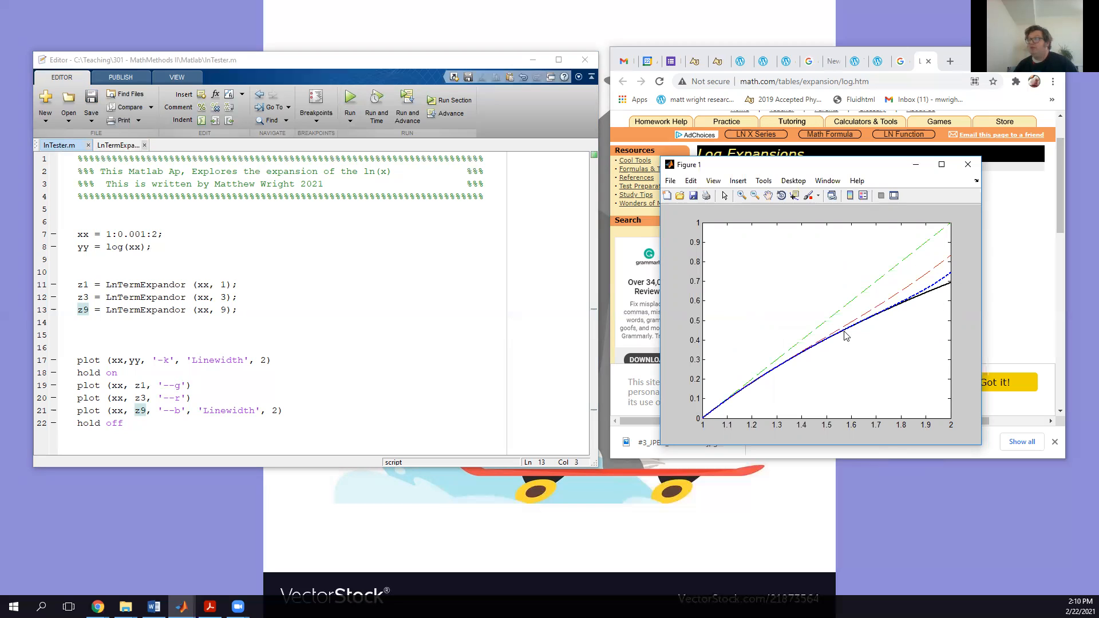
{"action": "mouse_move", "coordinate": [919, 279]}
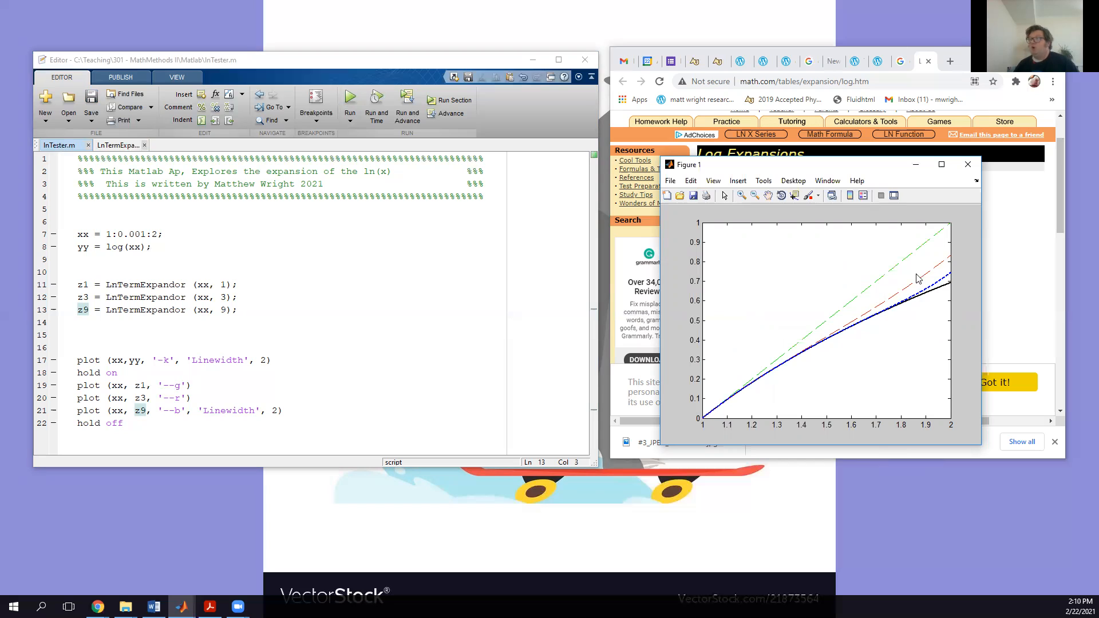
{"action": "mouse_move", "coordinate": [946, 287]}
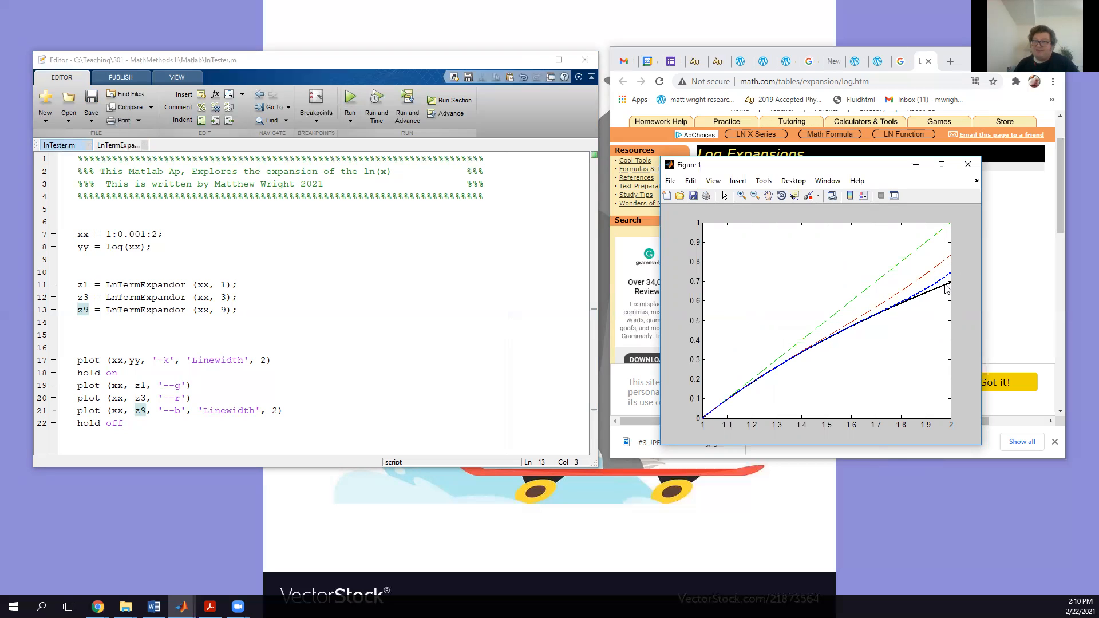
{"action": "mouse_move", "coordinate": [928, 326]}
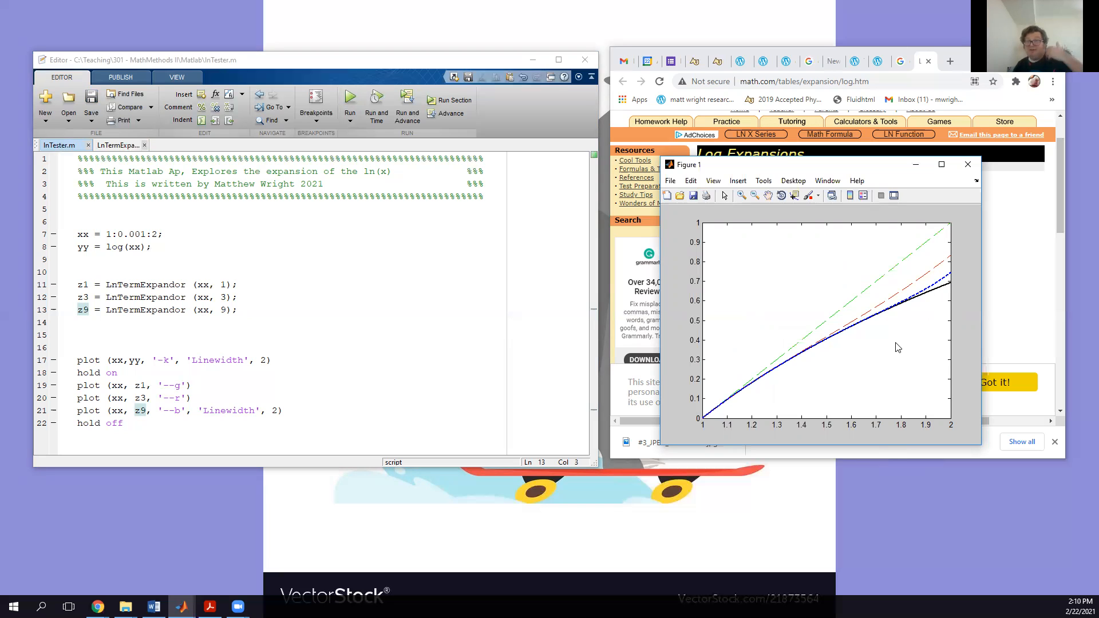
{"action": "mouse_move", "coordinate": [903, 347]}
{"action": "type", "text": "18"}
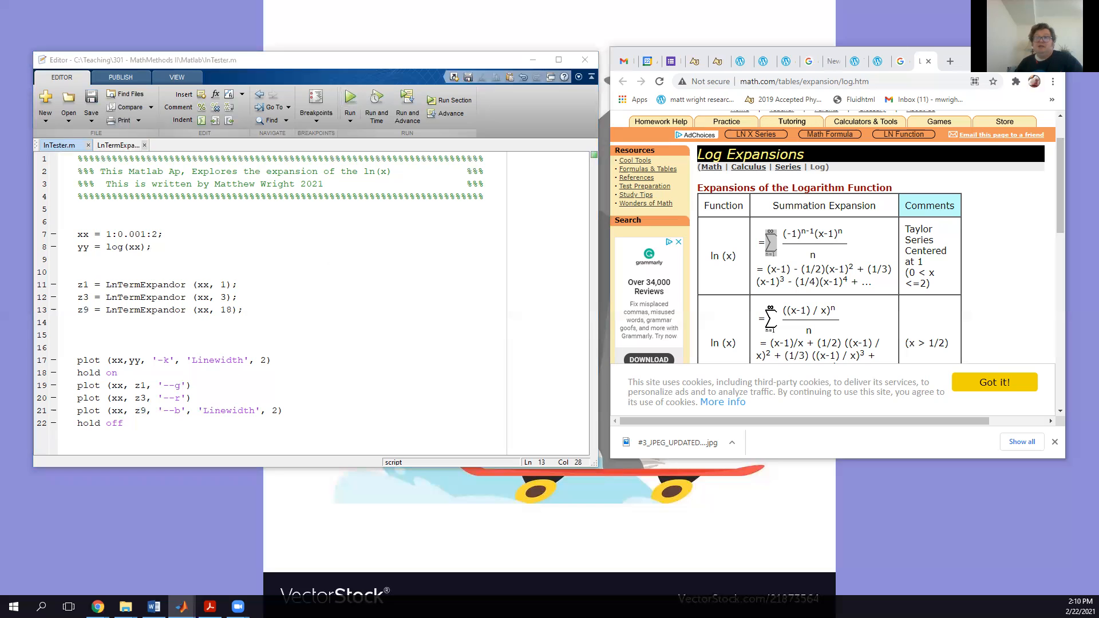
Rerun the script with order 18, close the figure, then rerun with order 180
{"action": "left_click", "coordinate": [350, 99]}
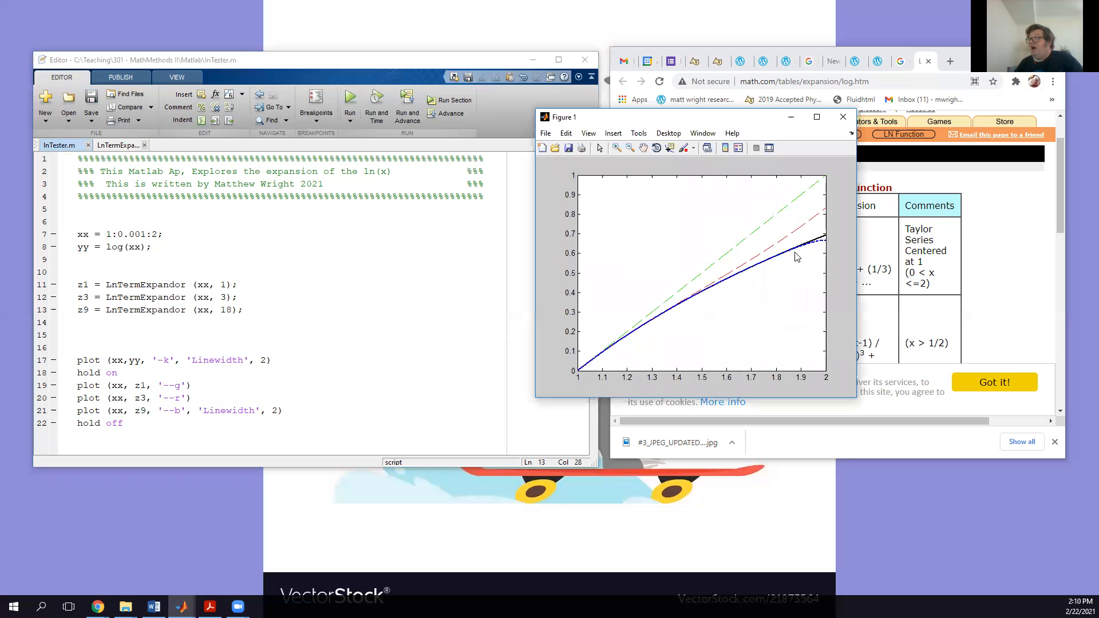
{"action": "mouse_move", "coordinate": [823, 247]}
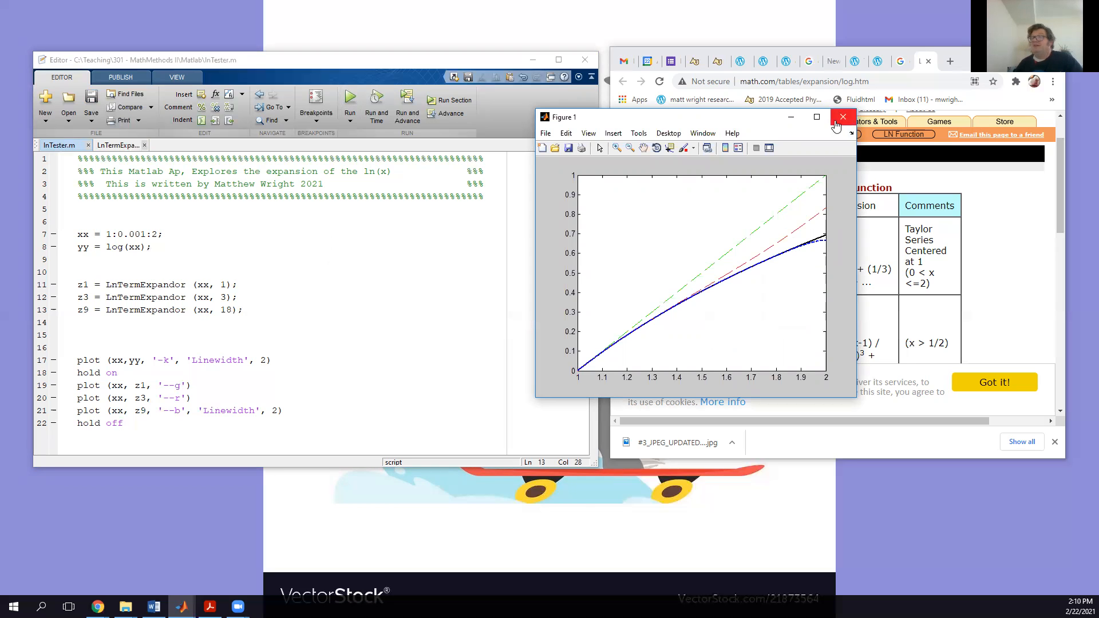
{"action": "left_click", "coordinate": [842, 117]}
{"action": "type", "text": "0"}
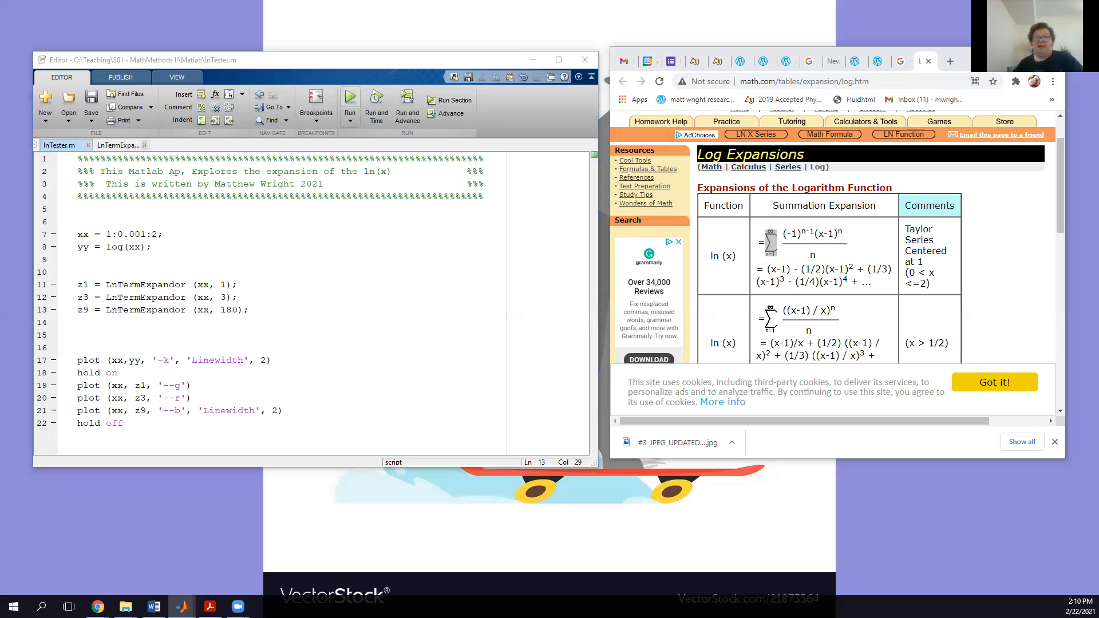
{"action": "left_click", "coordinate": [350, 97]}
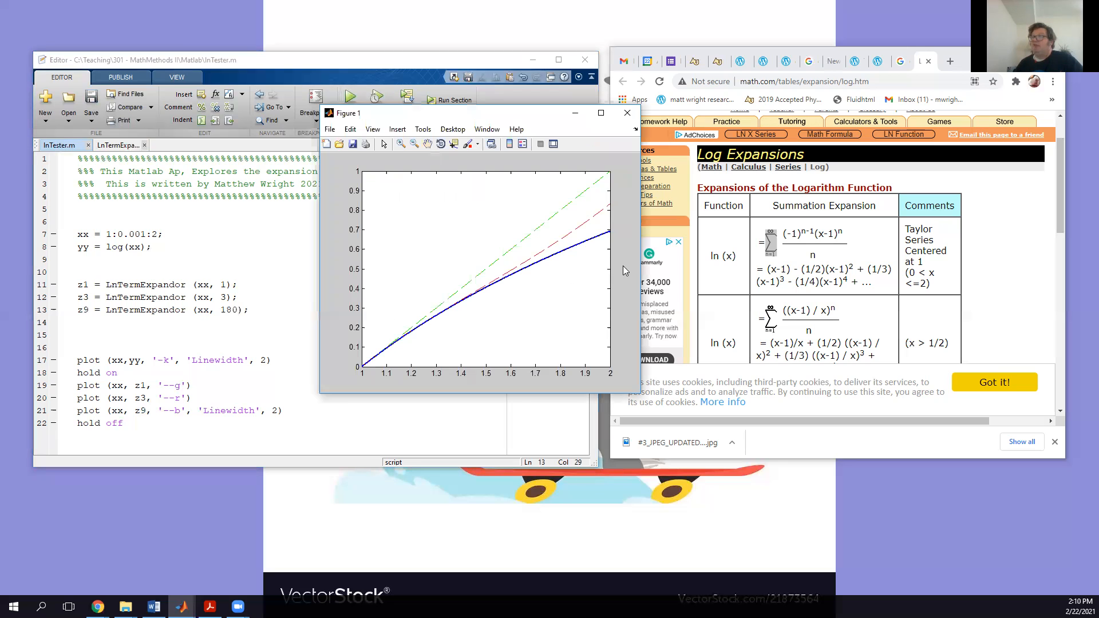
{"action": "mouse_move", "coordinate": [633, 283]}
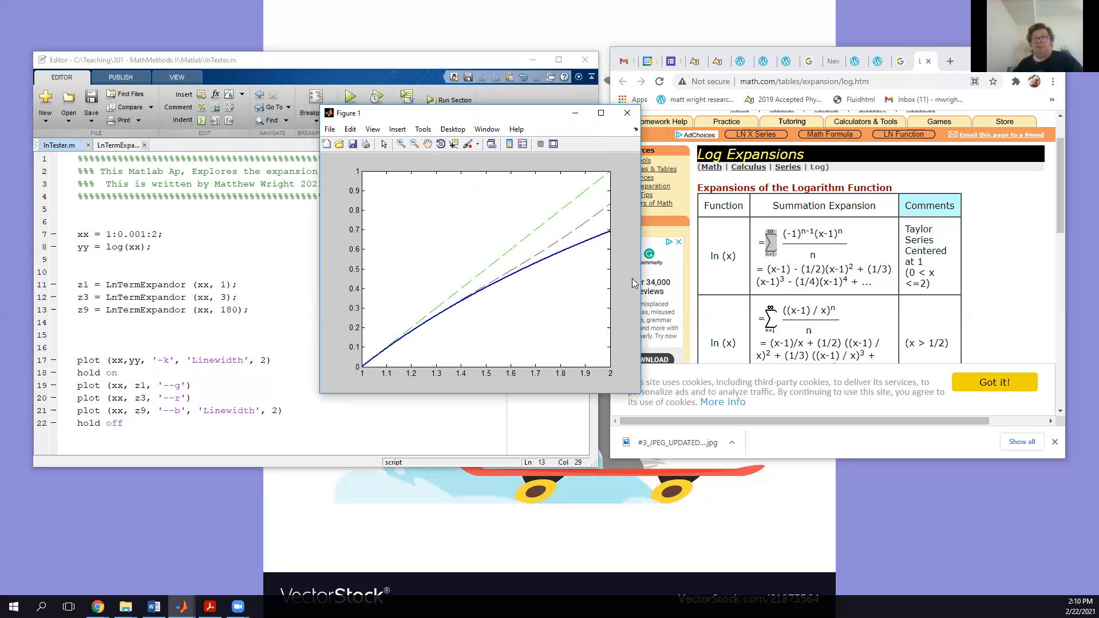